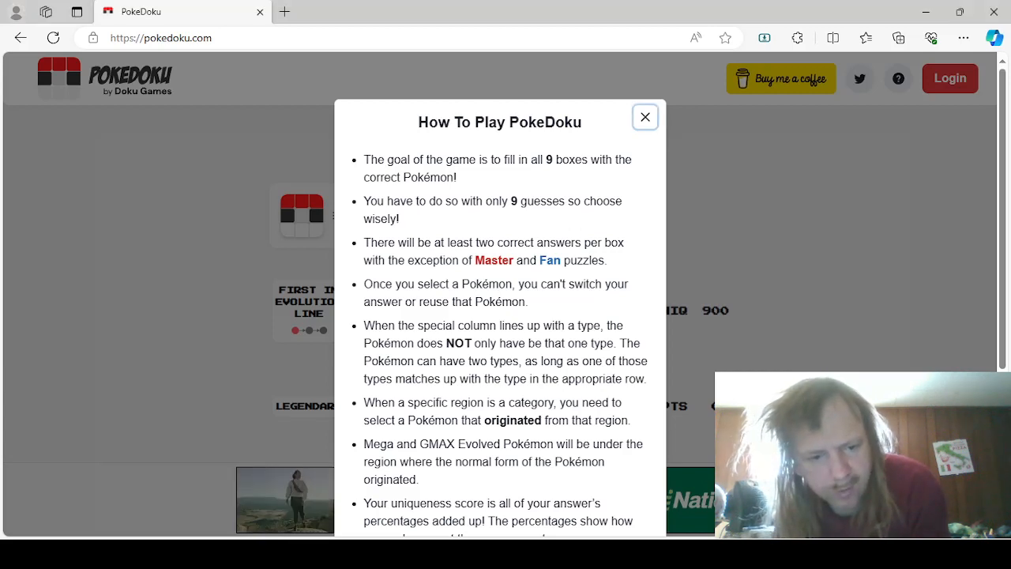
mouse_move(505, 321)
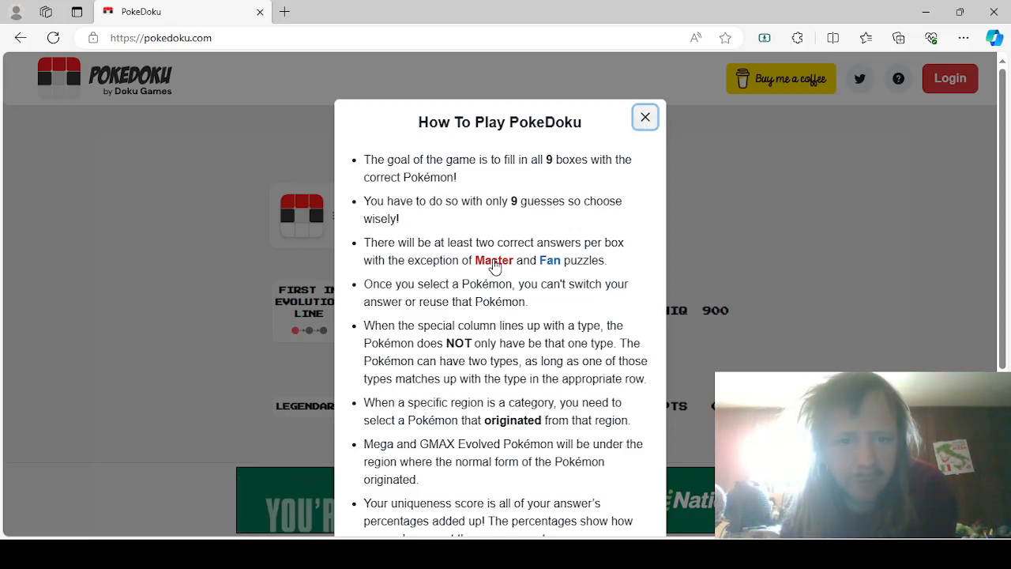
- Dismiss the How To Play rules and scroll down to the empty puzzle grid
click(645, 117)
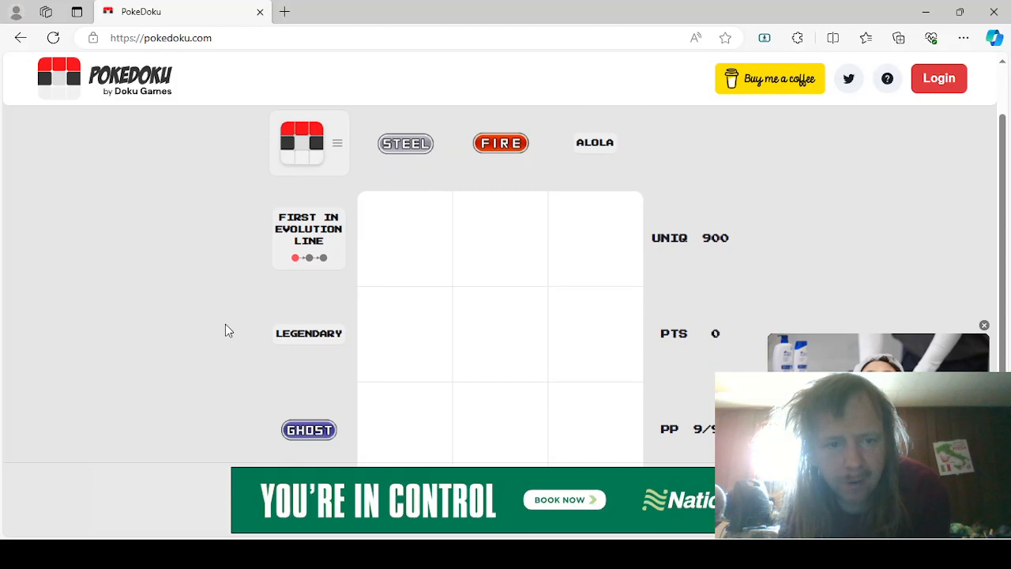
scroll(down, 3)
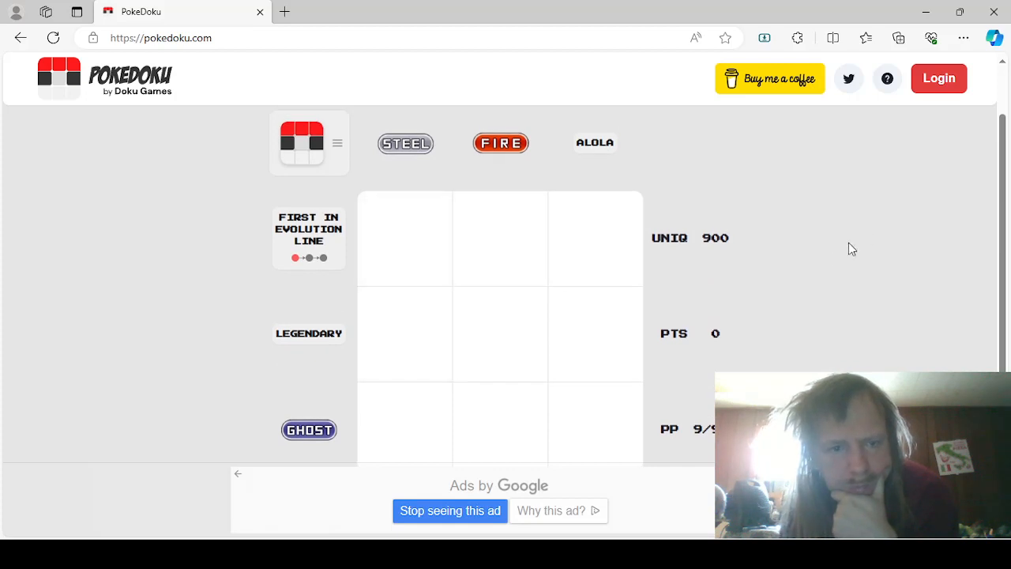
mouse_move(845, 257)
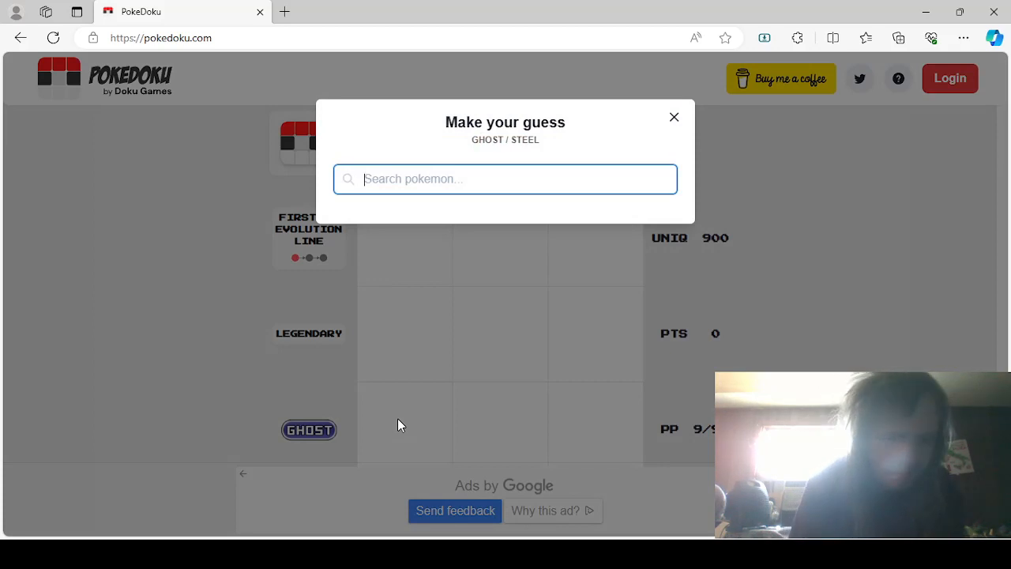
- Place Aegislash Shield (Ghost), Registeel (Legendary) and Ferroseed (First in Evolution) in the Steel column
text(aegis)
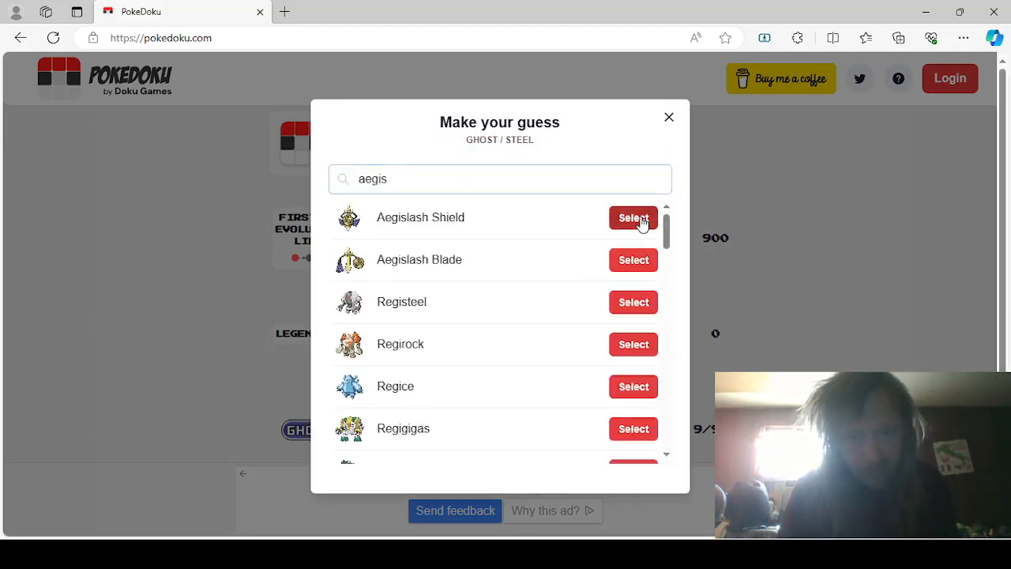
click(632, 218)
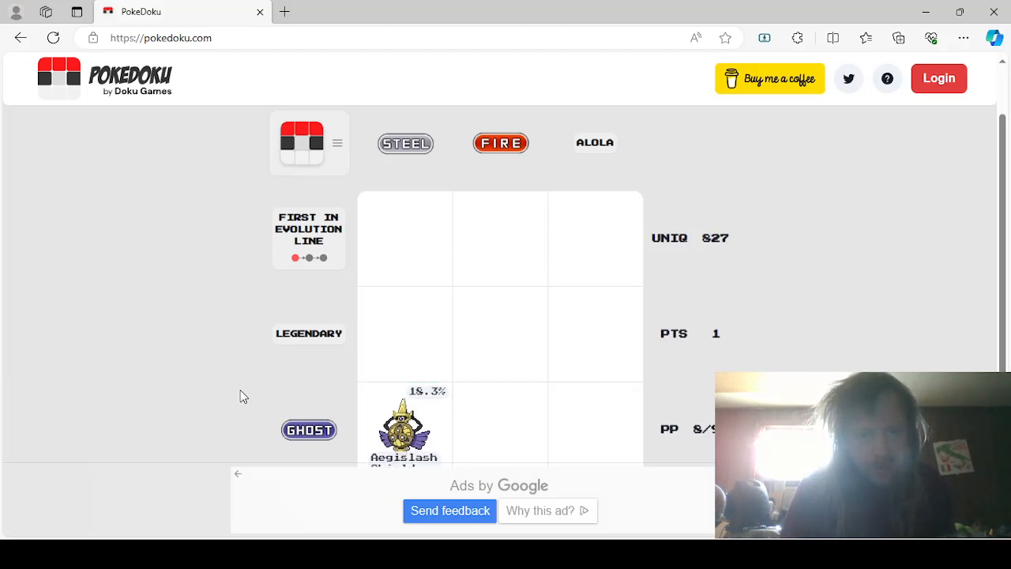
mouse_move(651, 346)
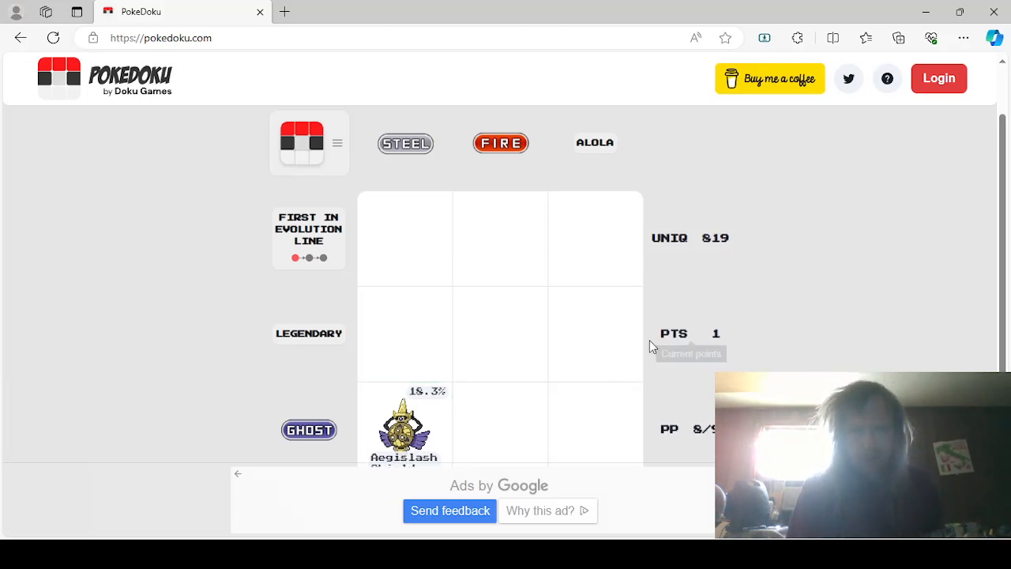
click(406, 333)
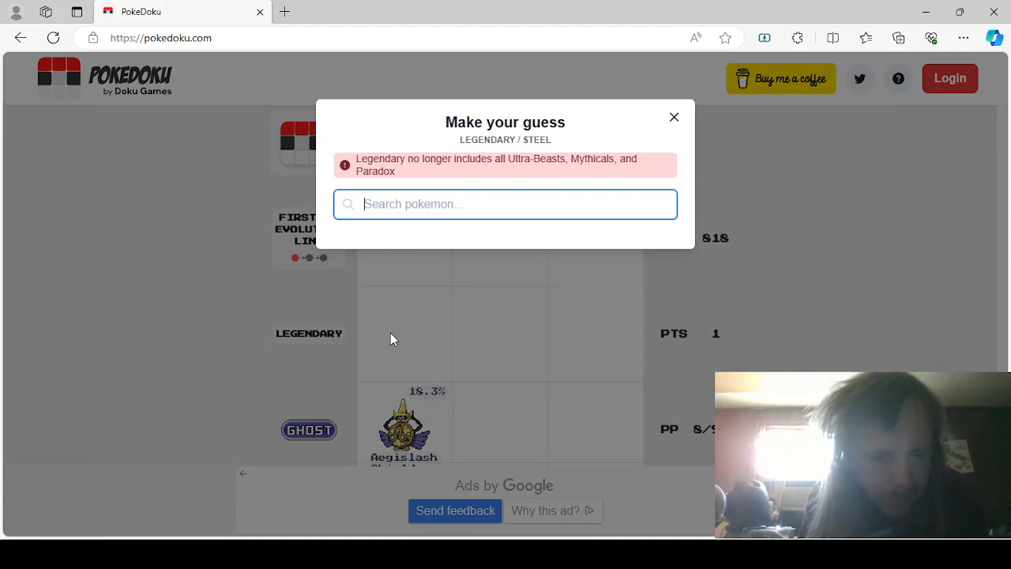
text(regis)
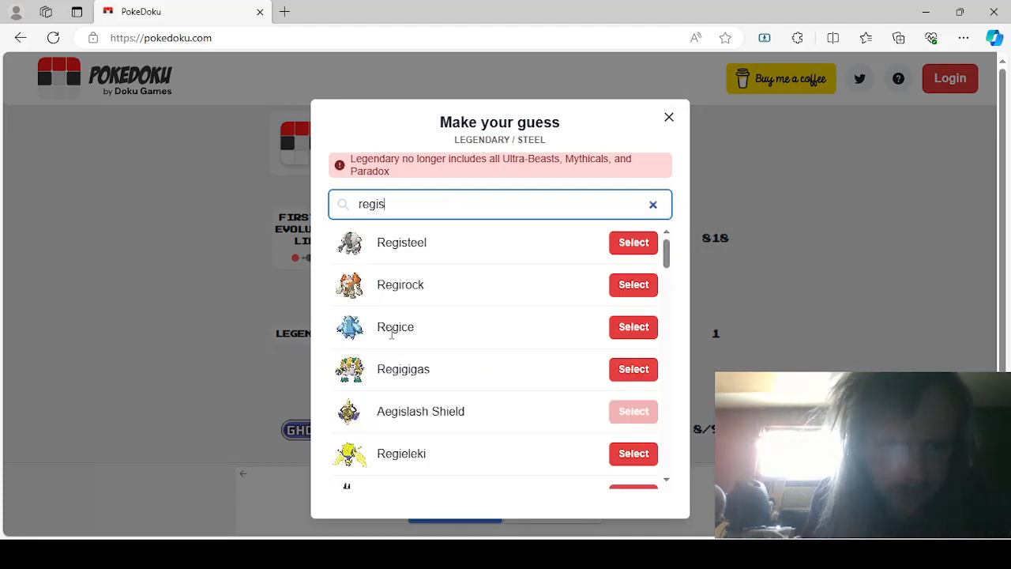
click(632, 243)
text(ferosee)
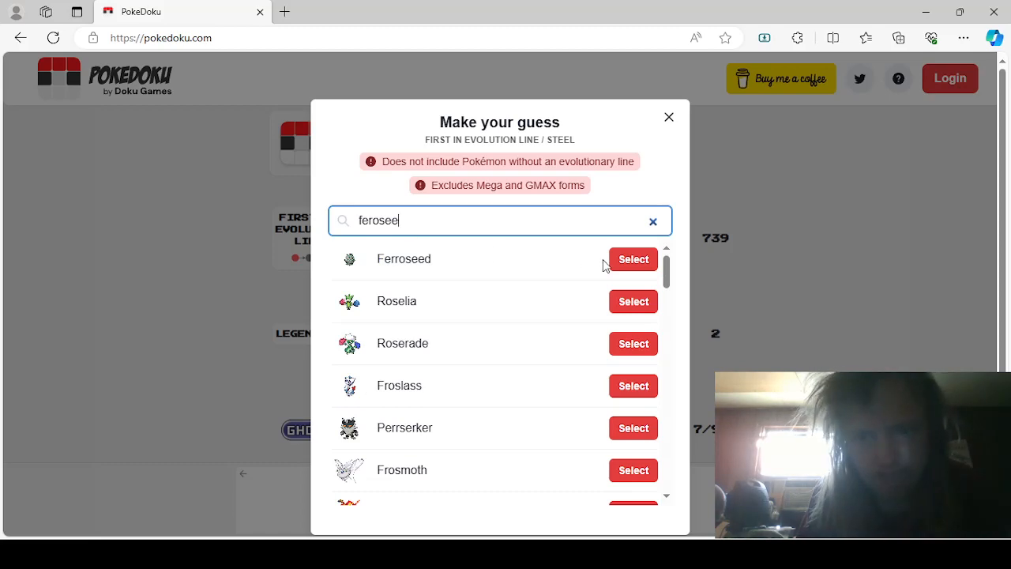
click(632, 259)
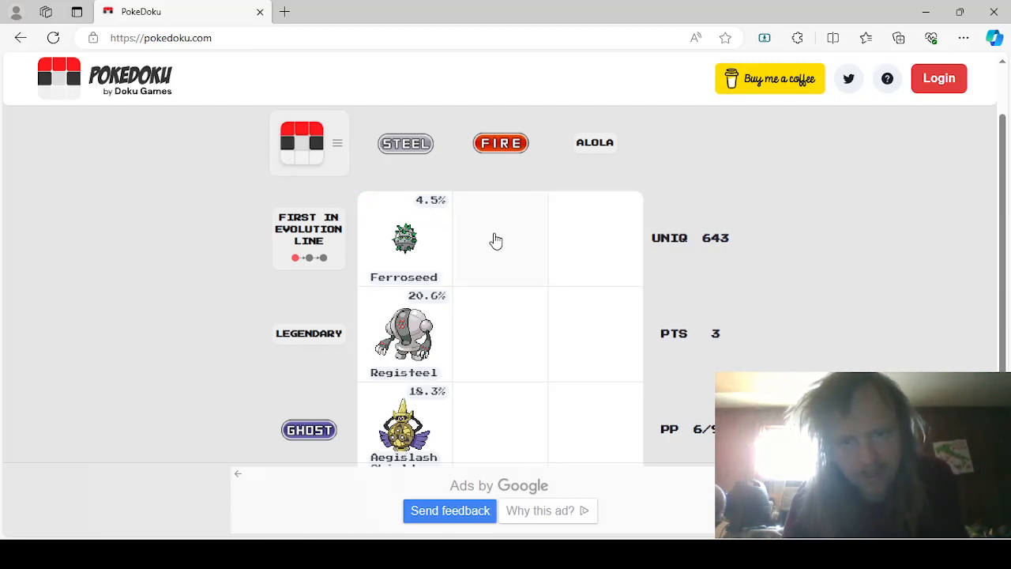
- Search for Ponyta and choose it for the First in Evolution Line / Fire square
click(496, 239)
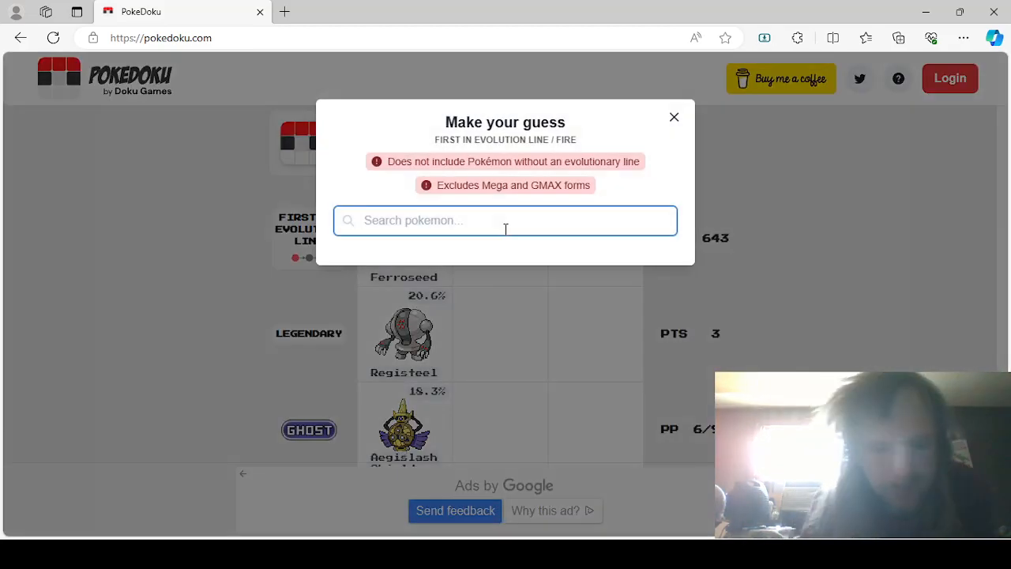
text(tepi)
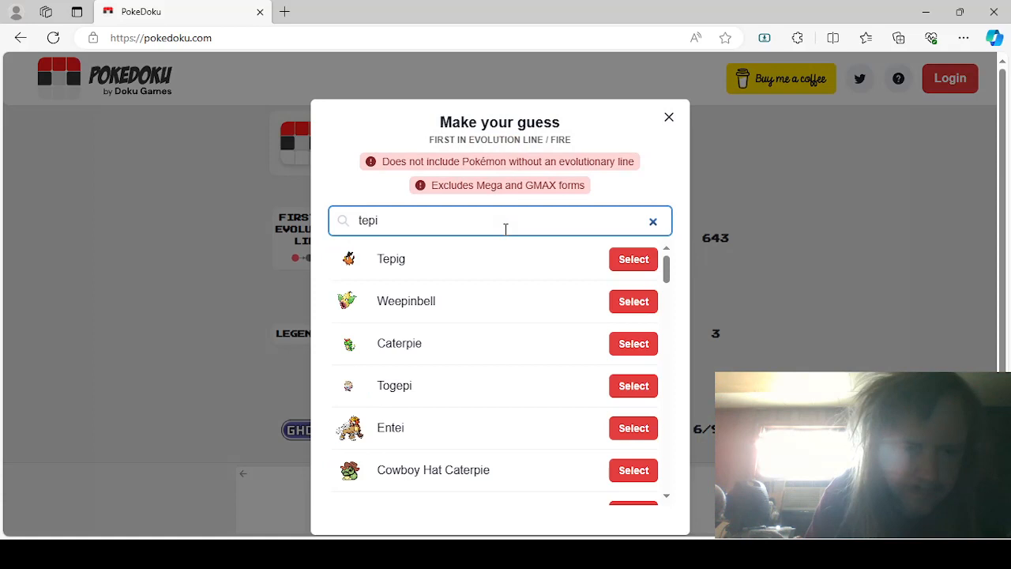
mouse_move(506, 221)
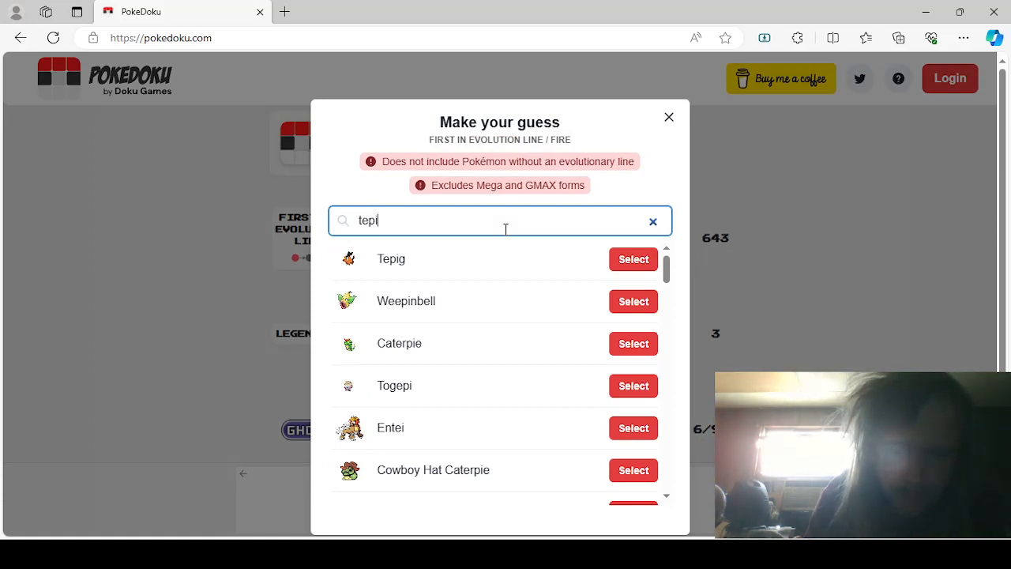
text(ponyta)
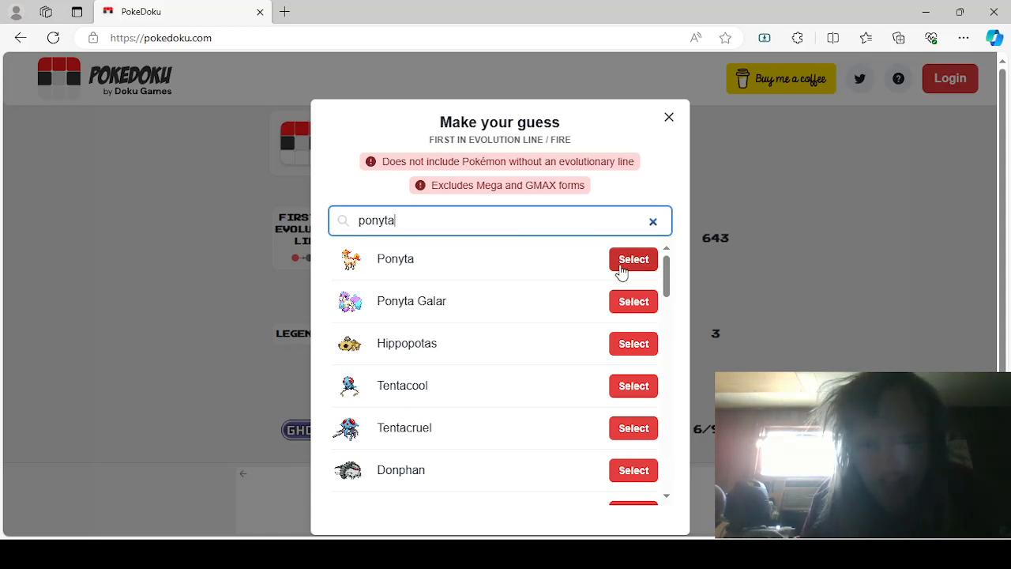
click(633, 259)
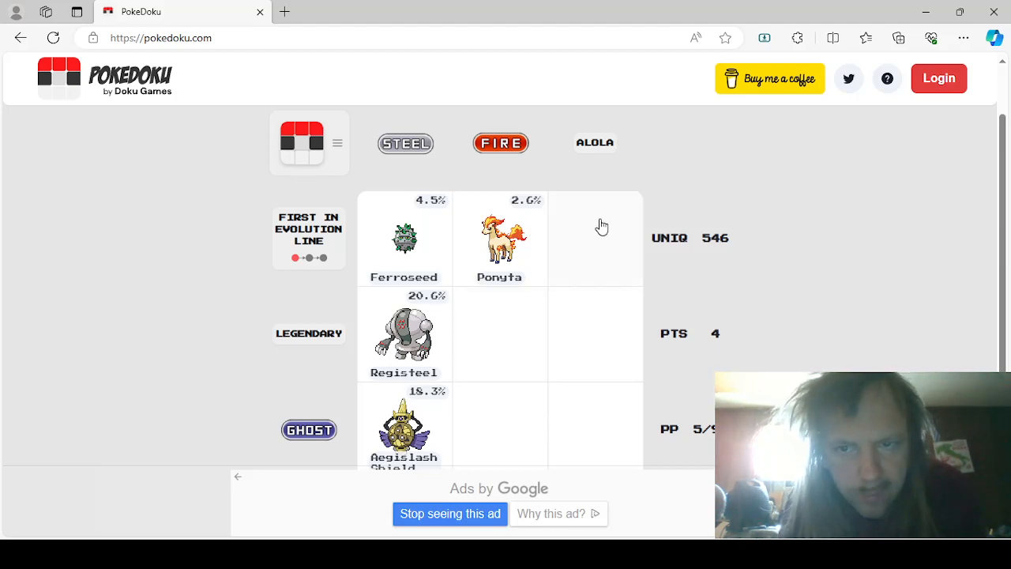
mouse_move(602, 248)
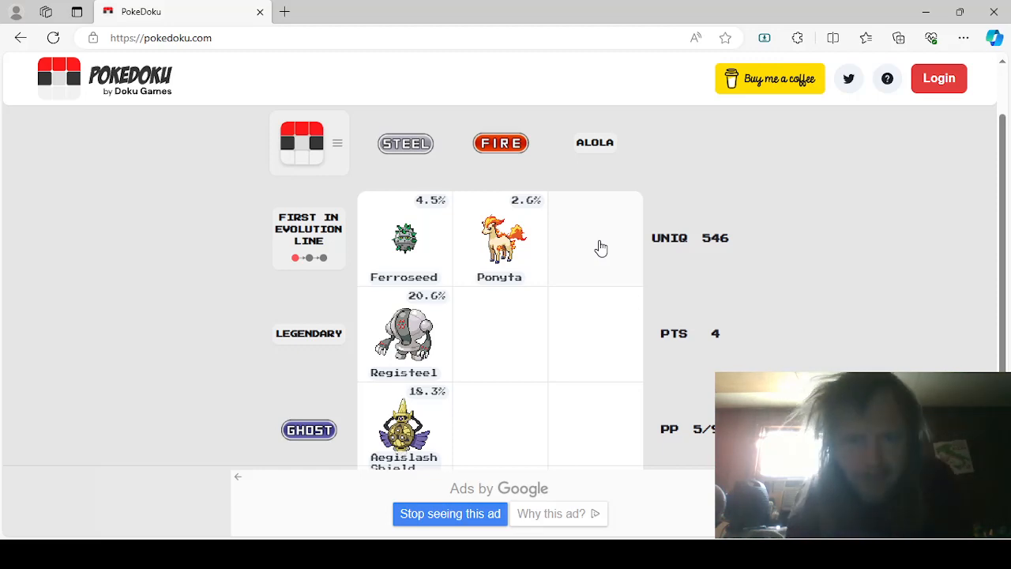
- Fill First in Evolution / Alola with Litten and Legendary / Fire with Moltres
click(595, 239)
text(litten)
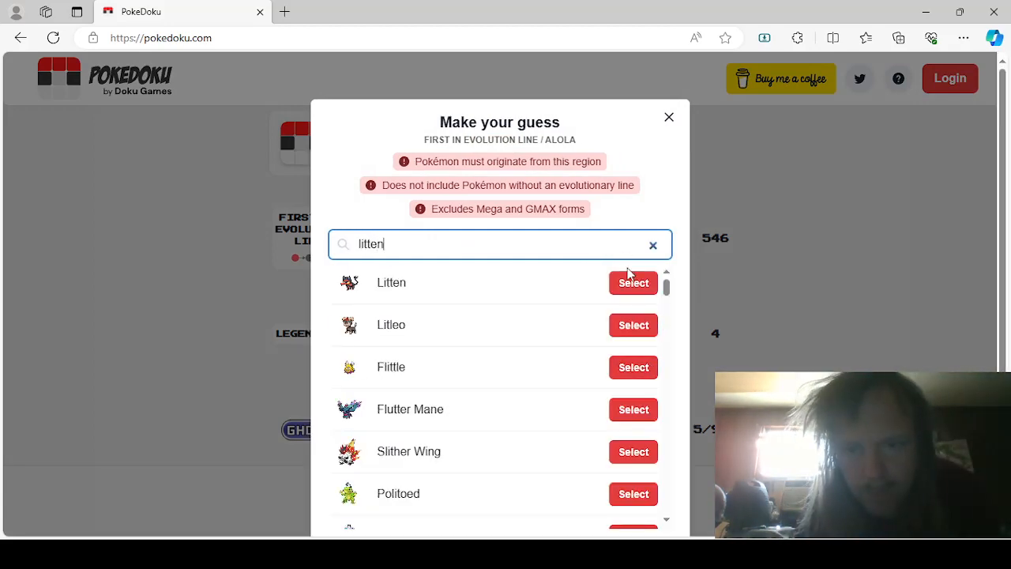
click(633, 282)
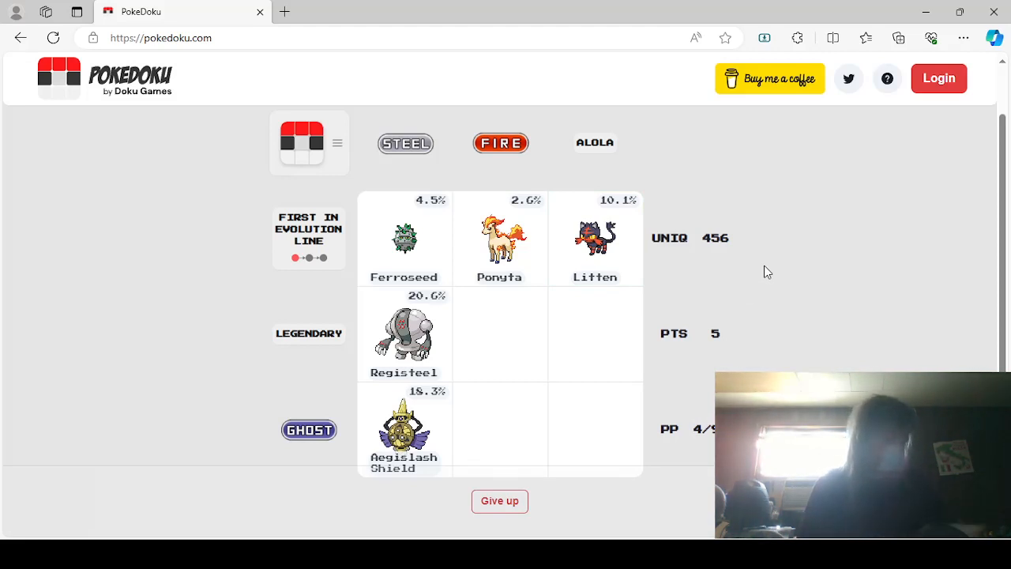
mouse_move(591, 372)
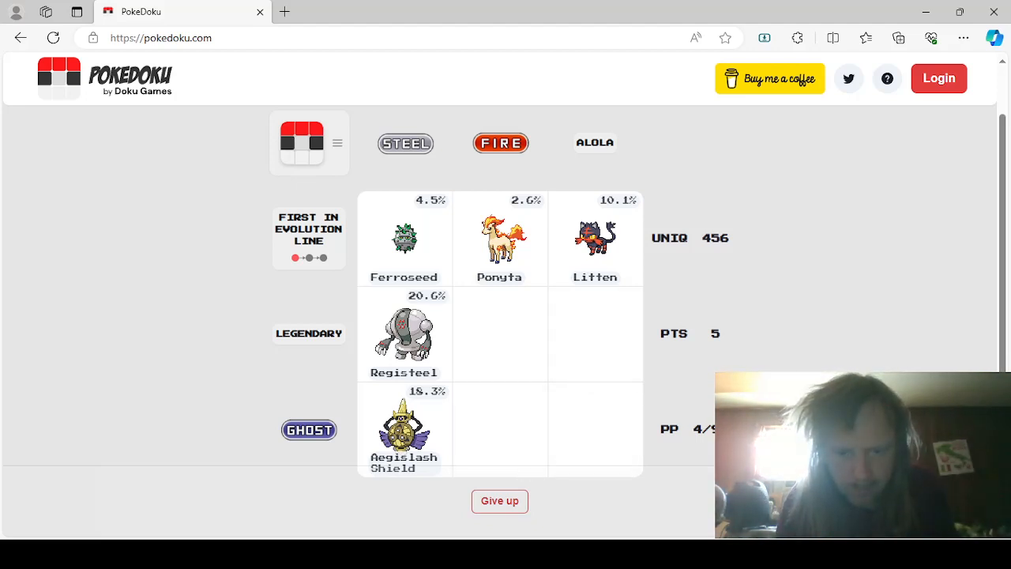
mouse_move(727, 340)
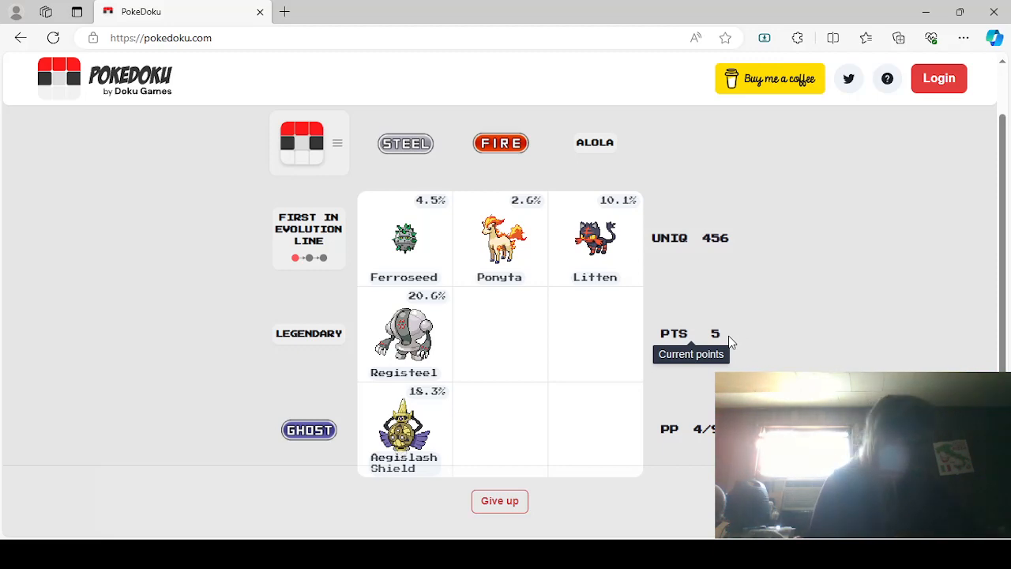
click(499, 332)
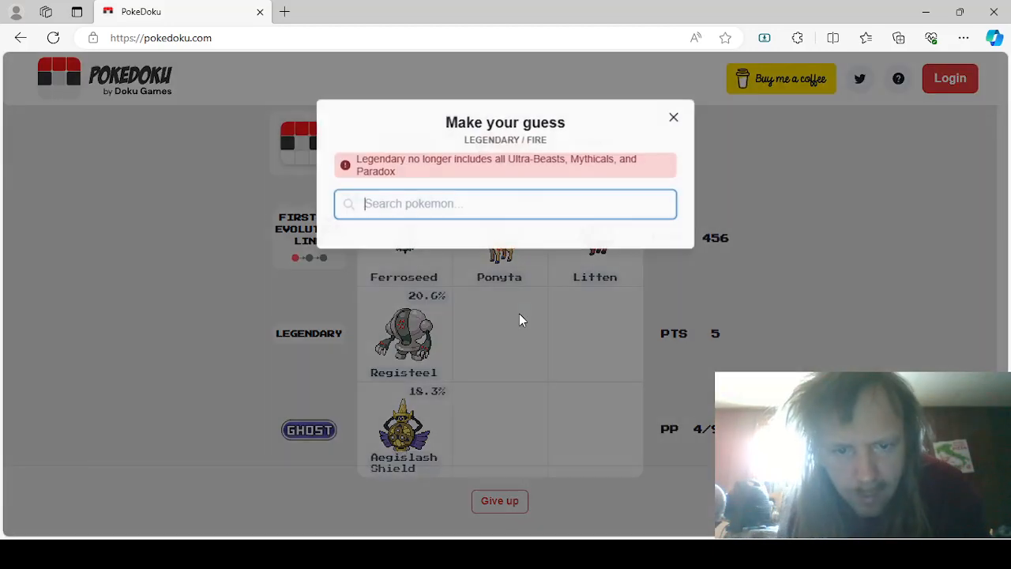
text(molt)
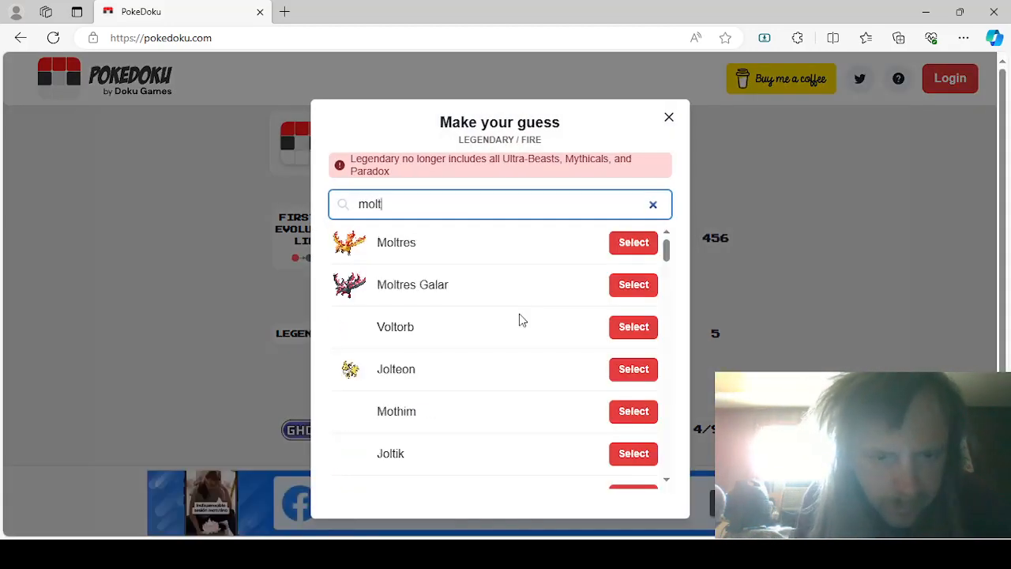
click(633, 242)
text(t)
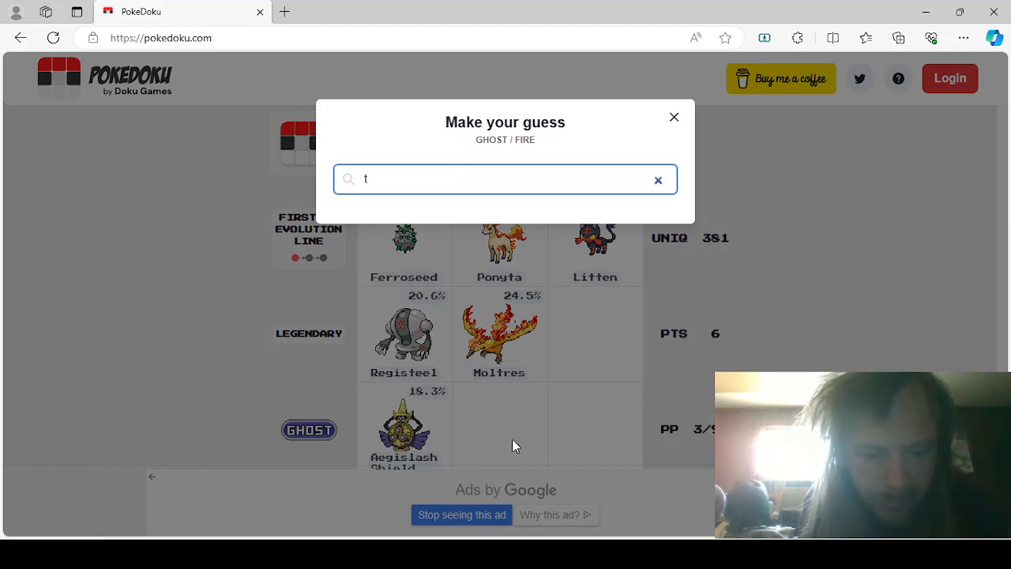
- Enter Typhlosion and Marowak Alola, then start the final Legendary / Alola guess
text(yphlos)
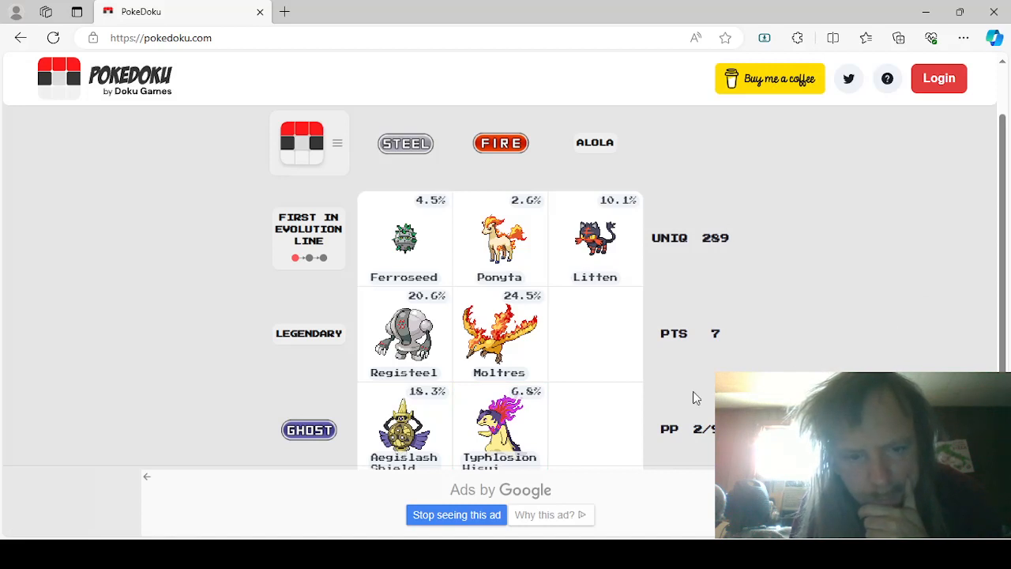
mouse_move(620, 405)
text(marow)
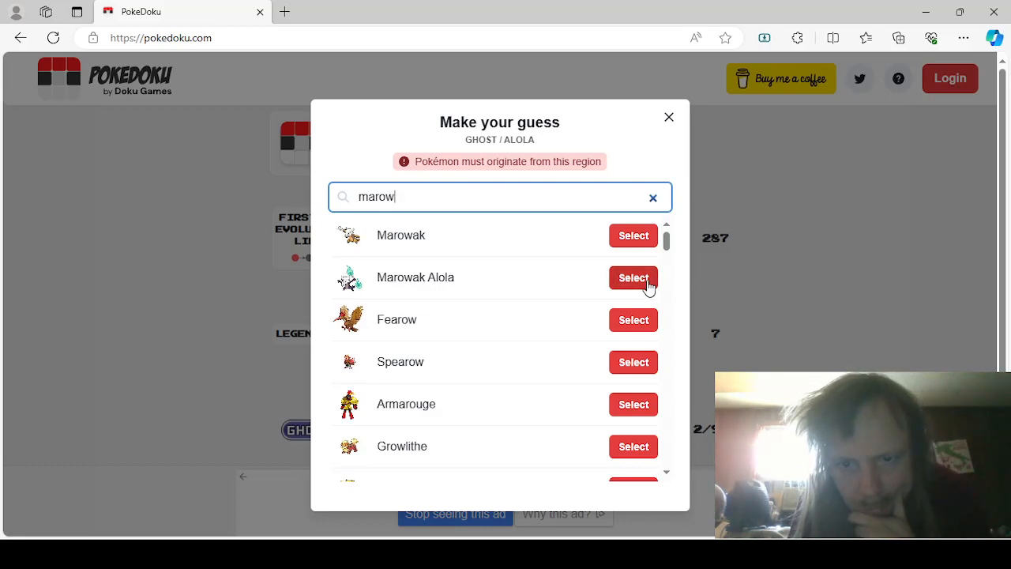
click(633, 278)
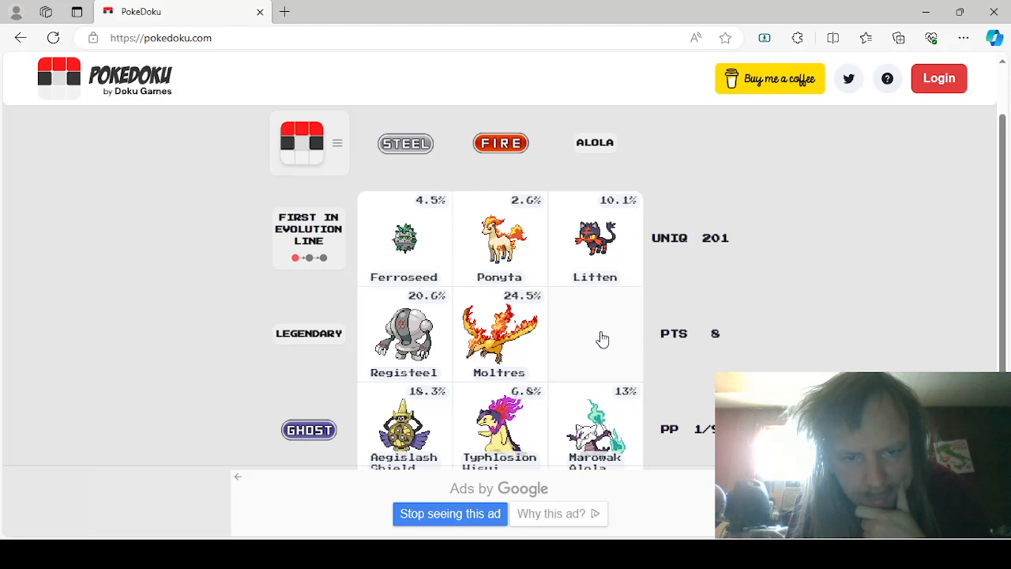
click(595, 332)
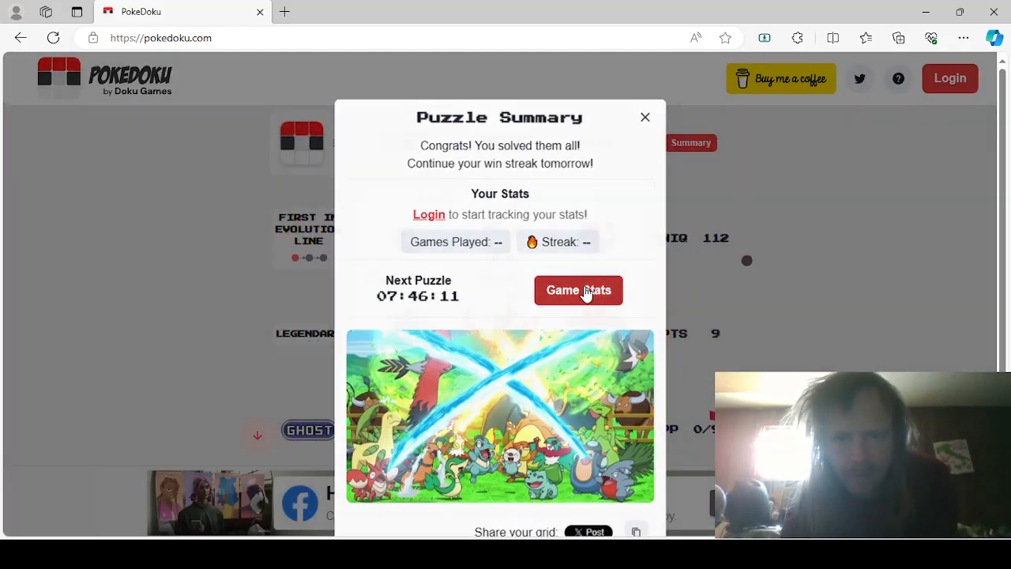
- Open the Aron square's Community Answers and scroll through its popularity list
click(579, 290)
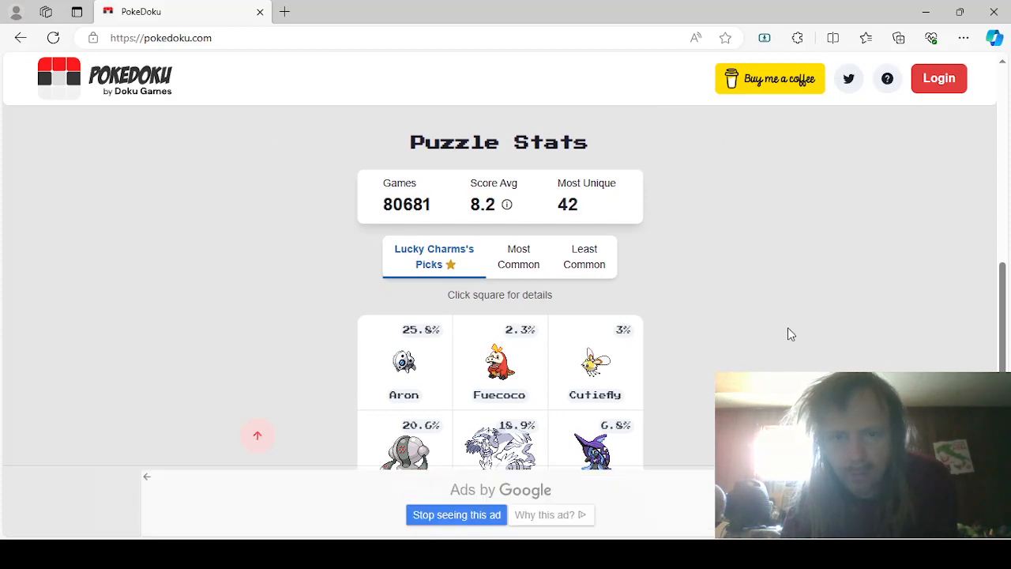
scroll(down, 3)
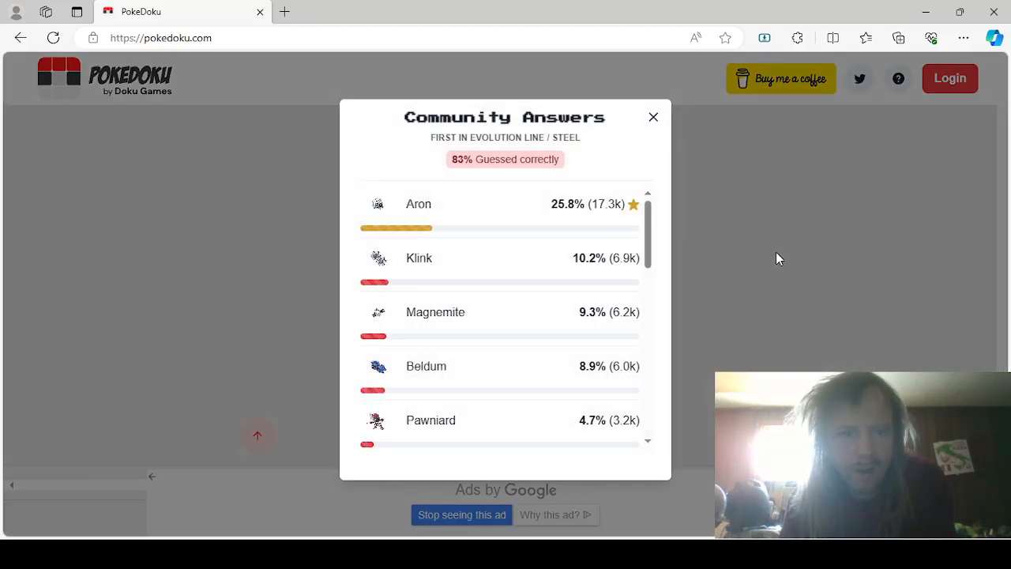
mouse_move(501, 313)
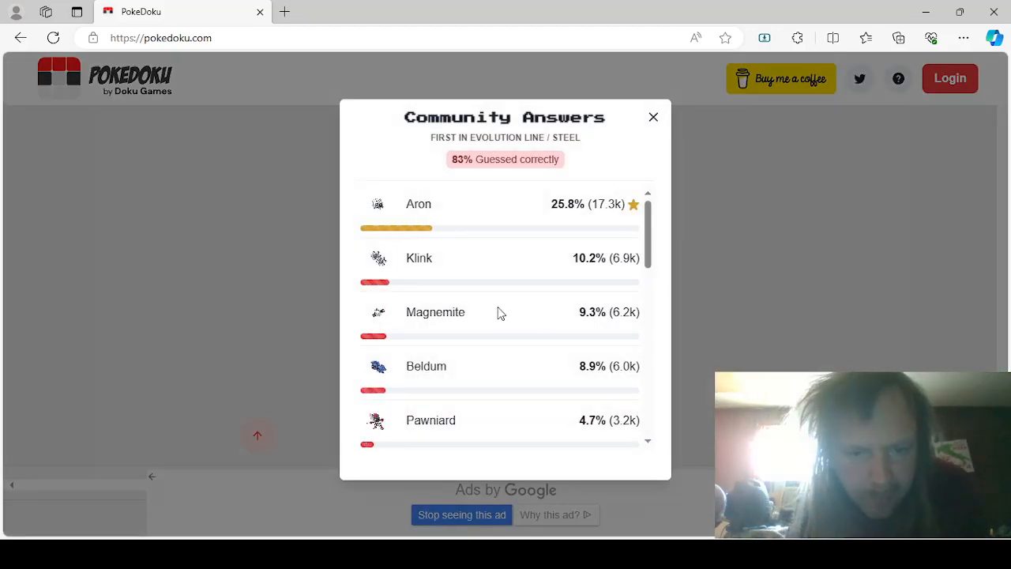
scroll(down, 3)
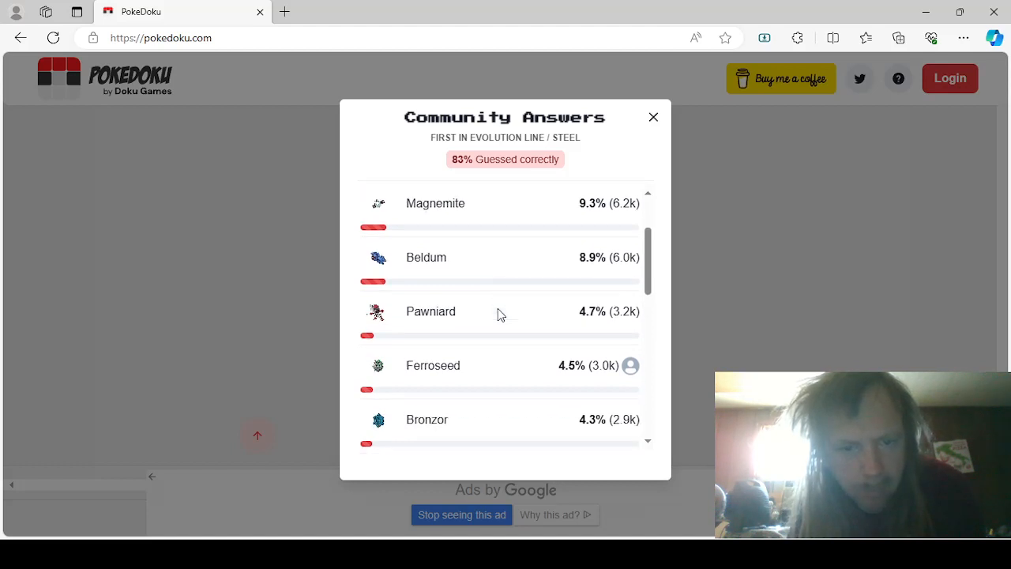
scroll(down, 3)
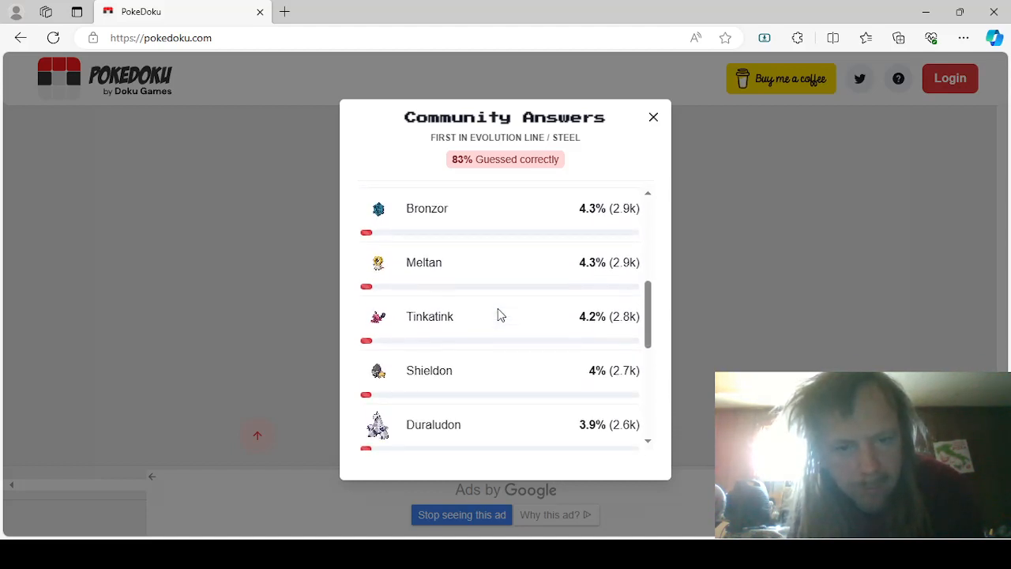
scroll(down, 3)
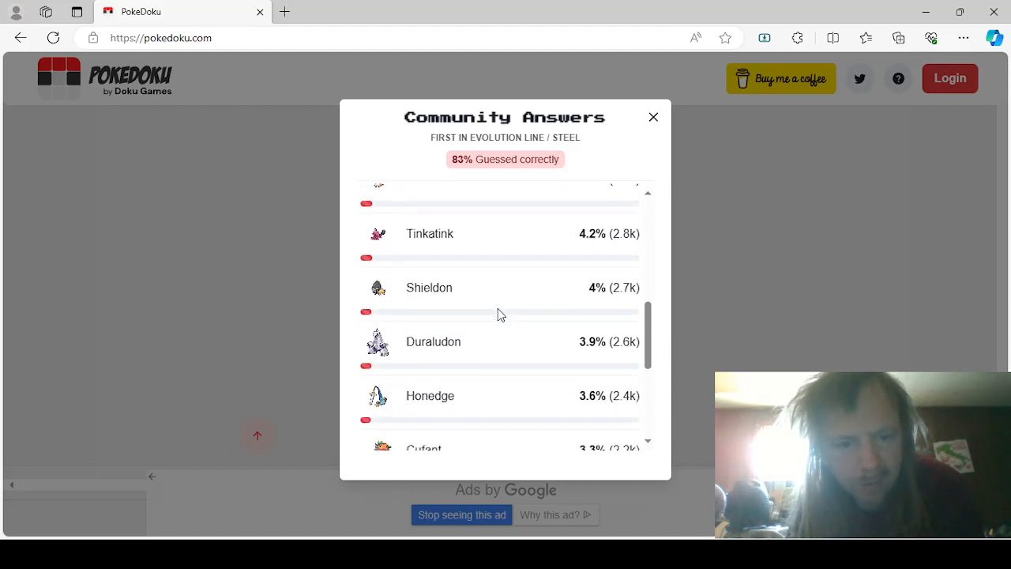
scroll(down, 3)
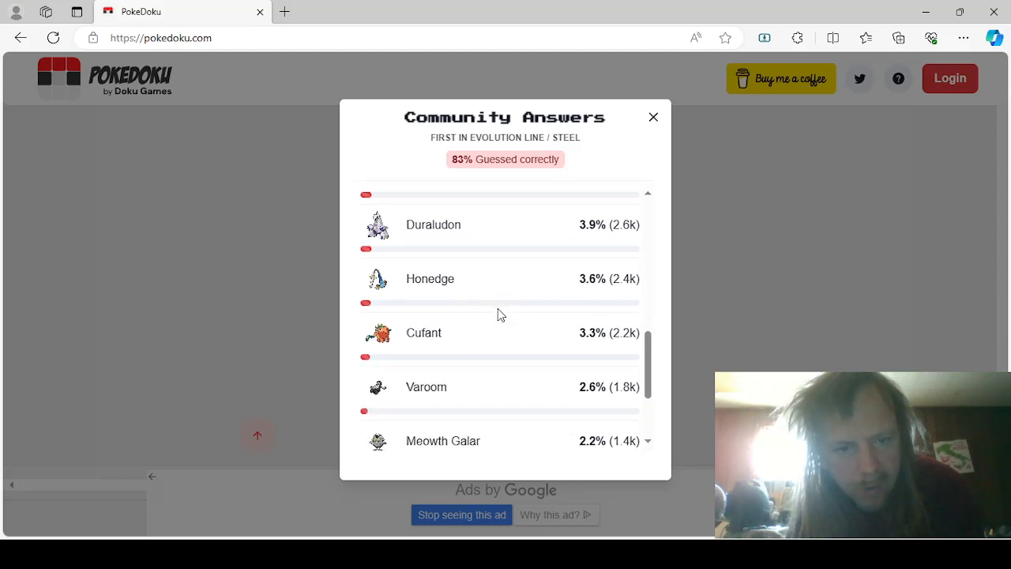
scroll(down, 3)
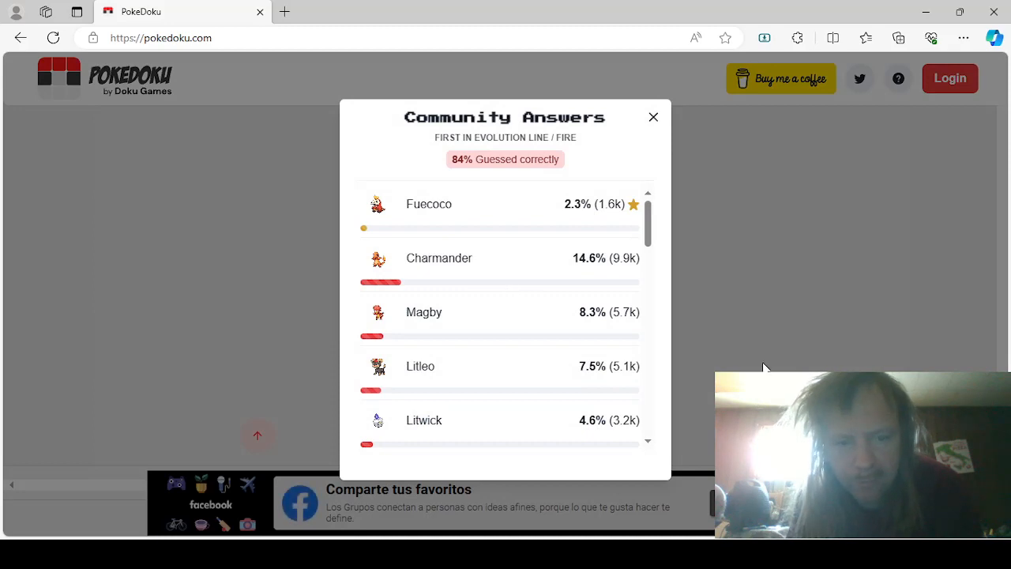
- Show the Fuecoco square's Community Answers and read down to Scorbunny at 1.8%
click(653, 117)
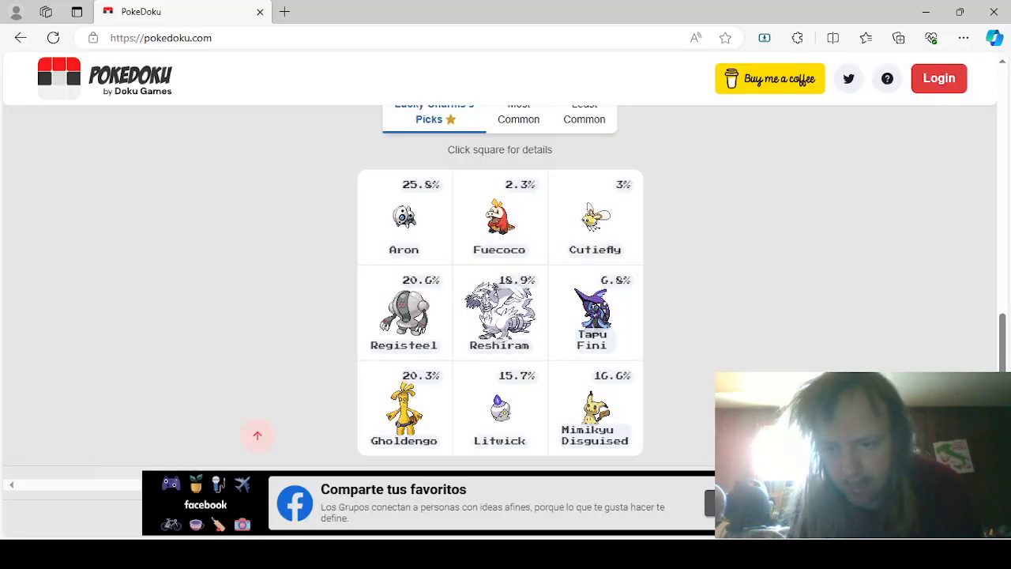
click(499, 217)
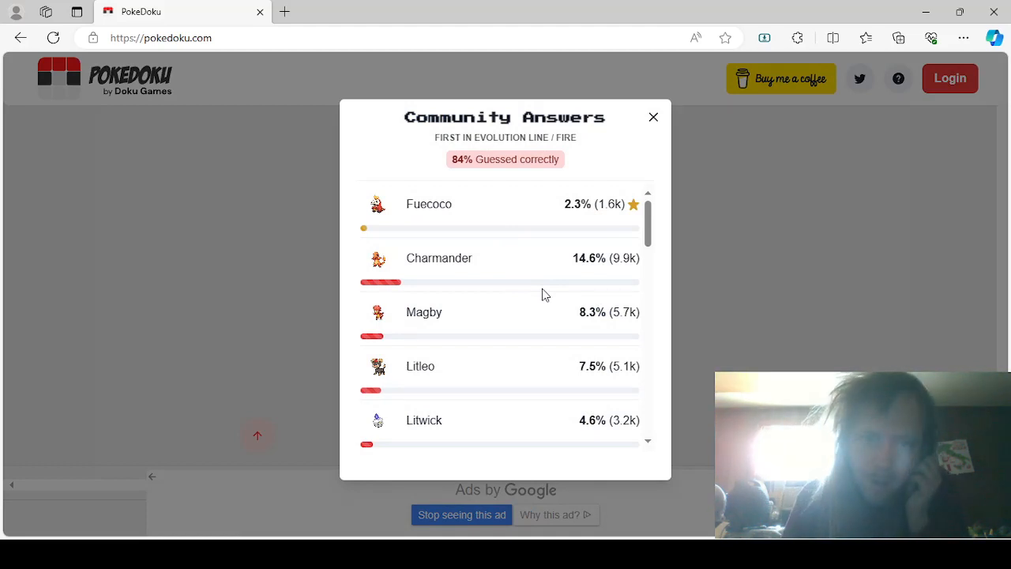
scroll(down, 3)
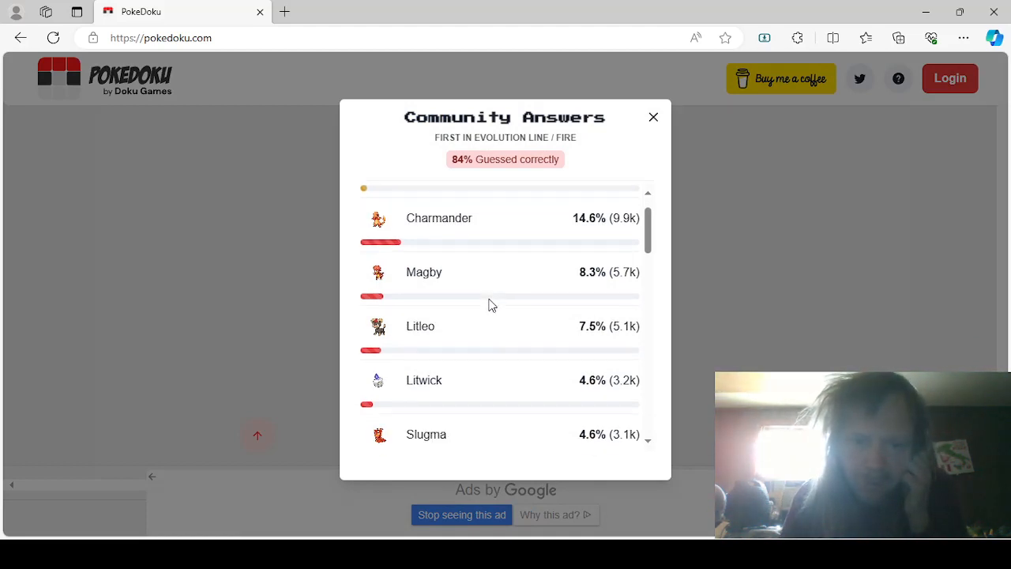
scroll(down, 3)
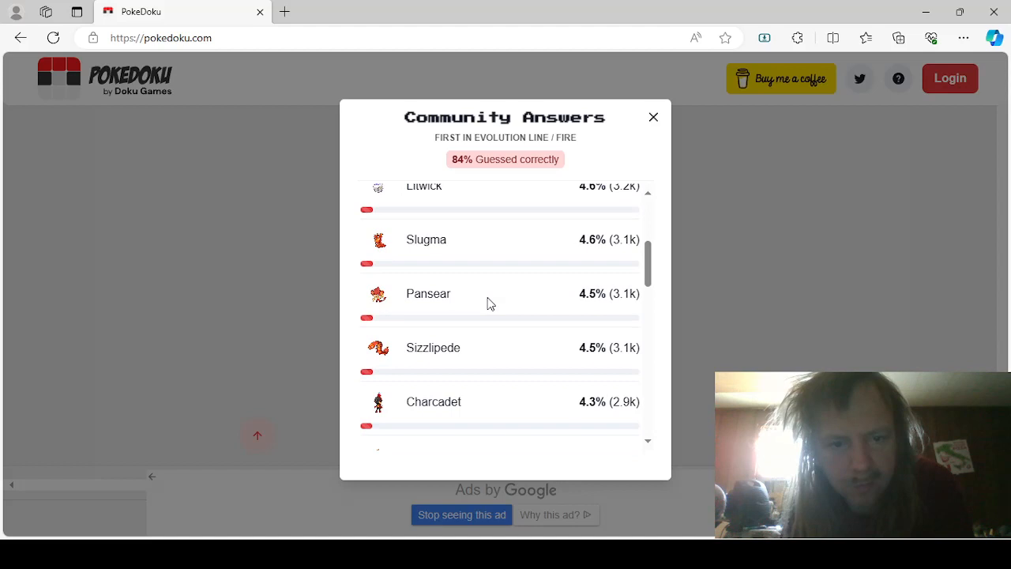
scroll(down, 3)
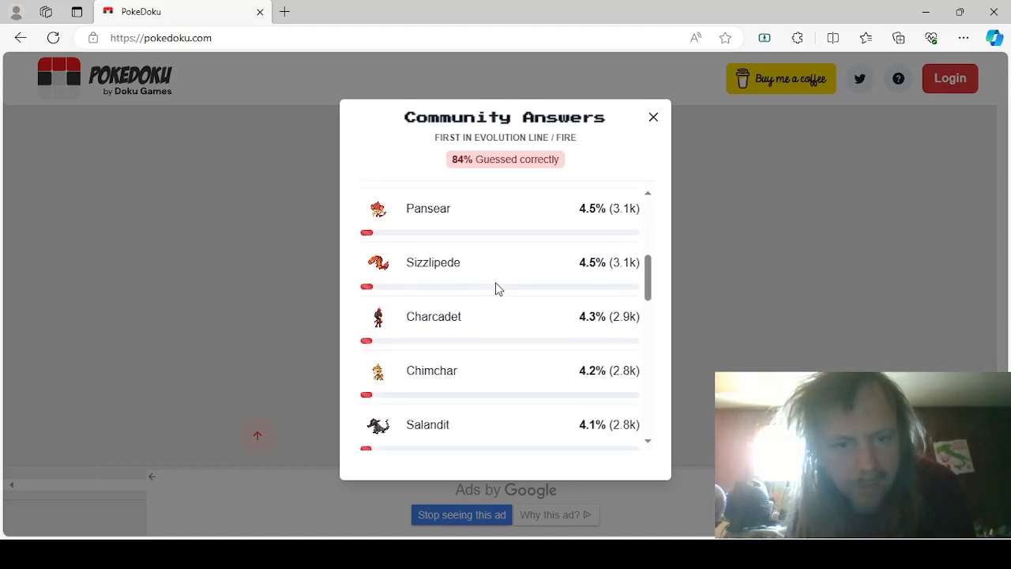
scroll(down, 3)
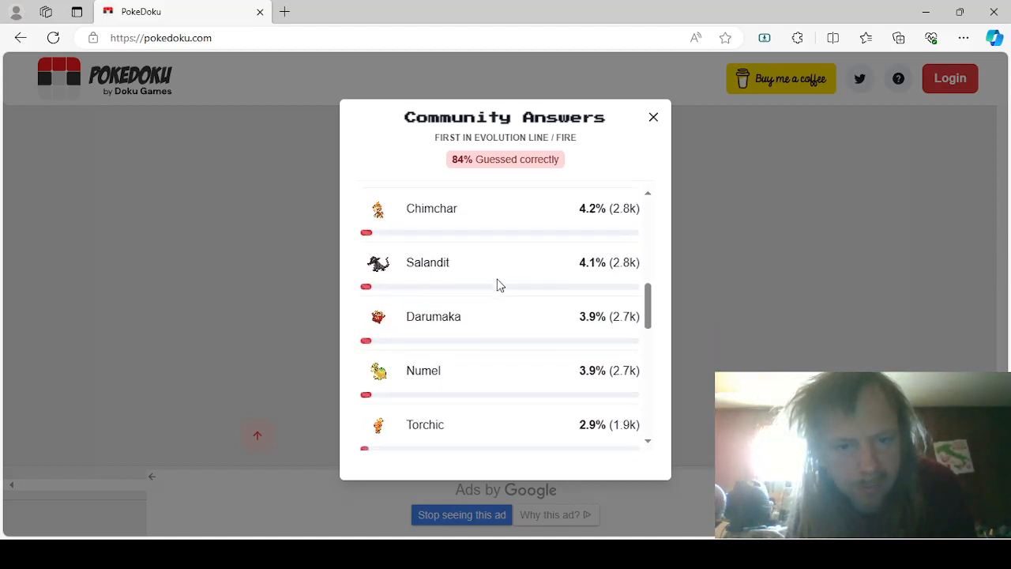
scroll(down, 3)
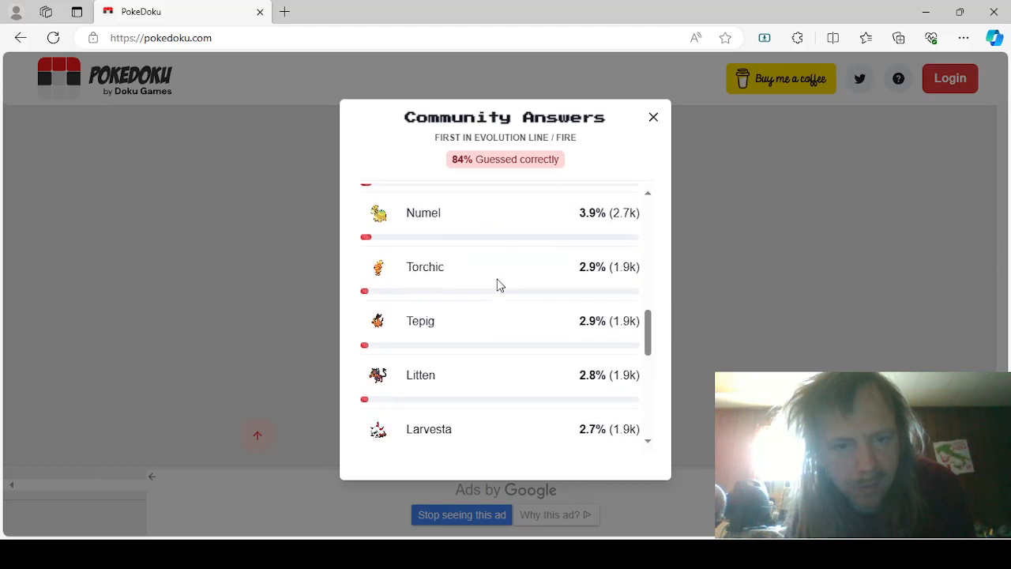
scroll(down, 3)
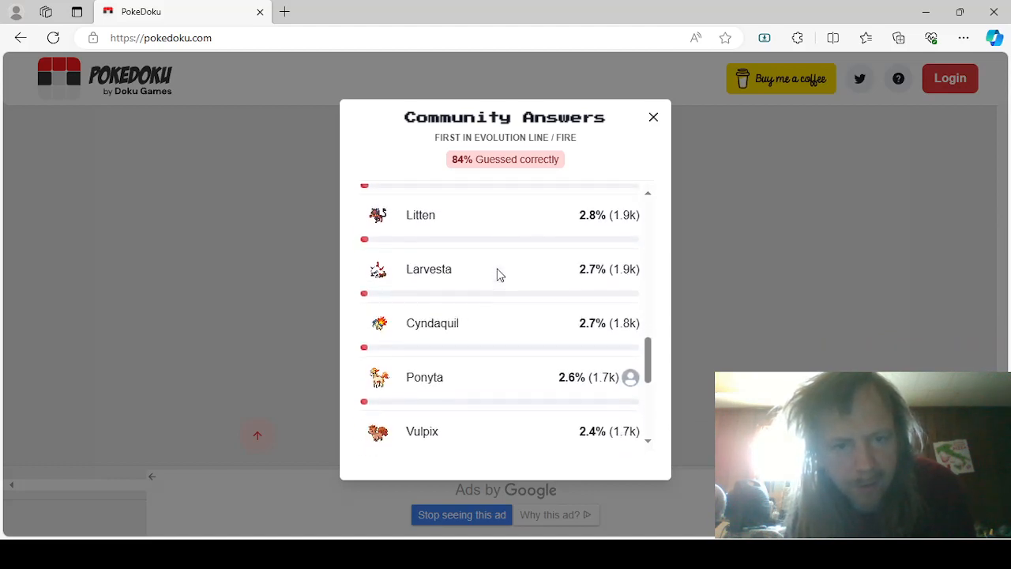
scroll(down, 3)
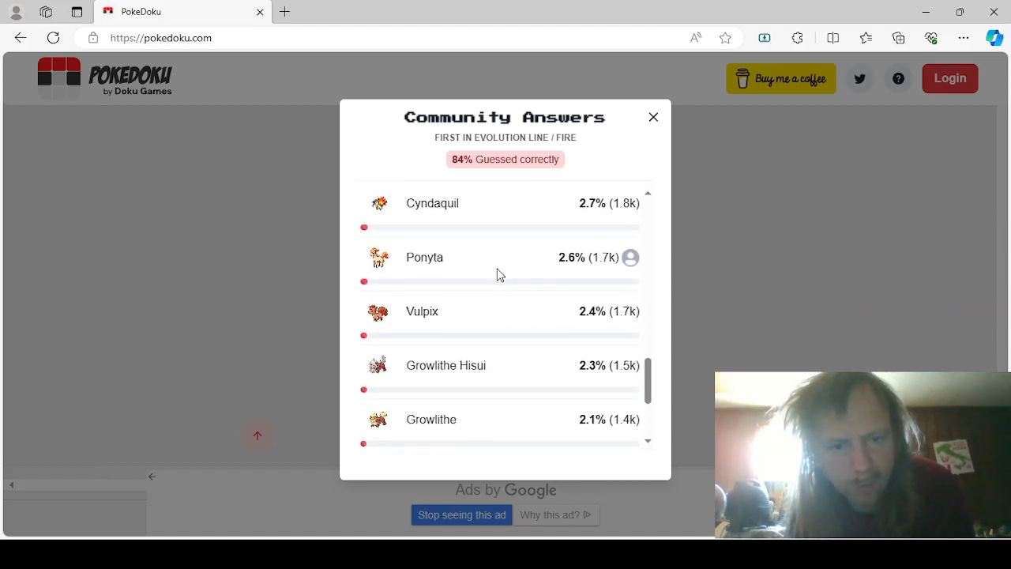
scroll(down, 3)
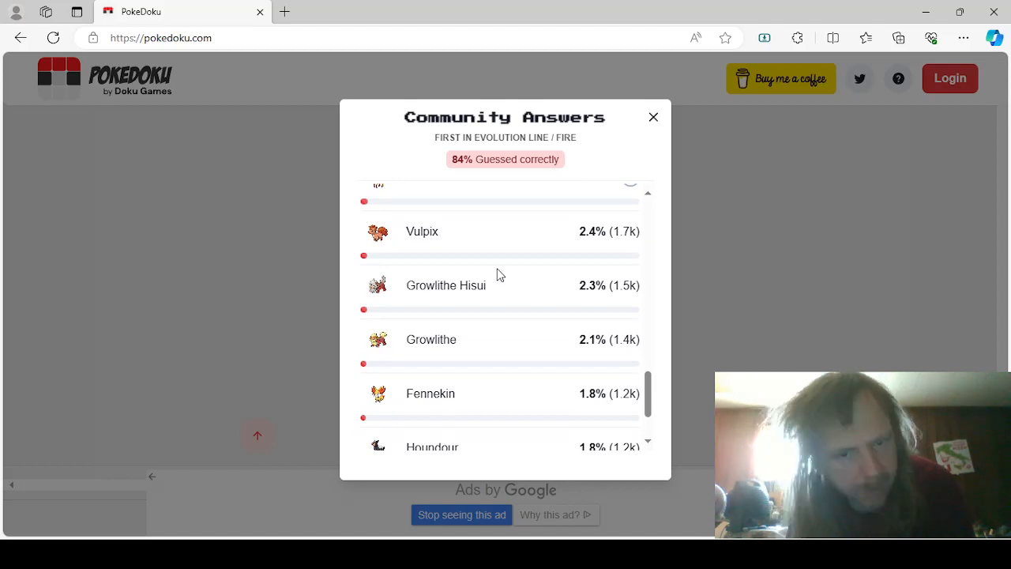
scroll(down, 3)
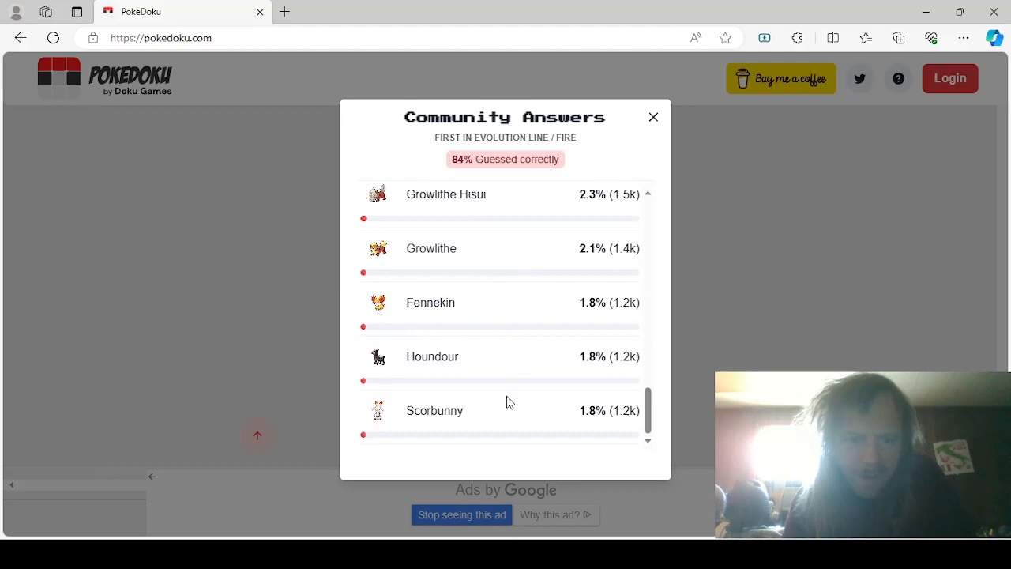
click(653, 117)
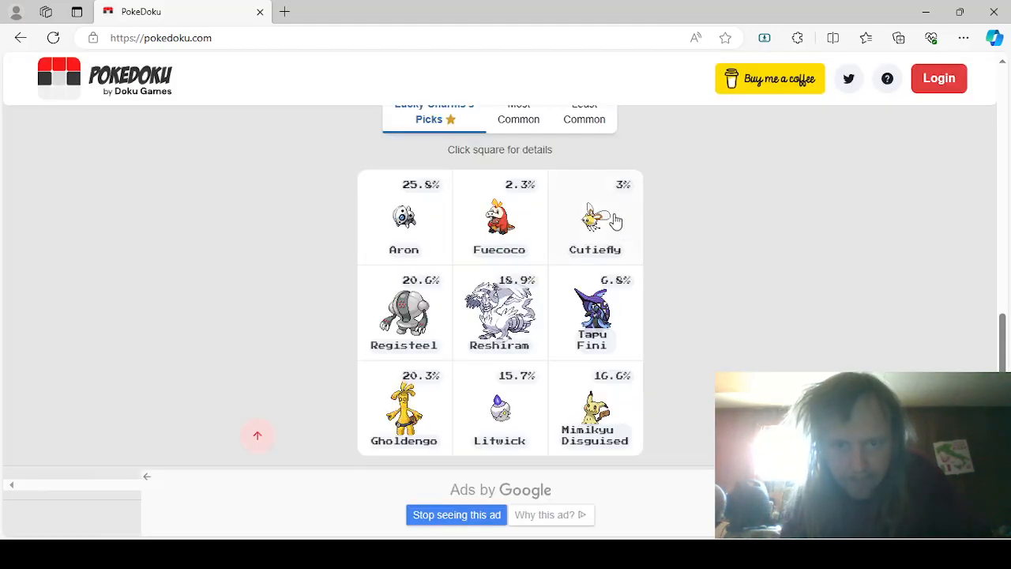
click(595, 217)
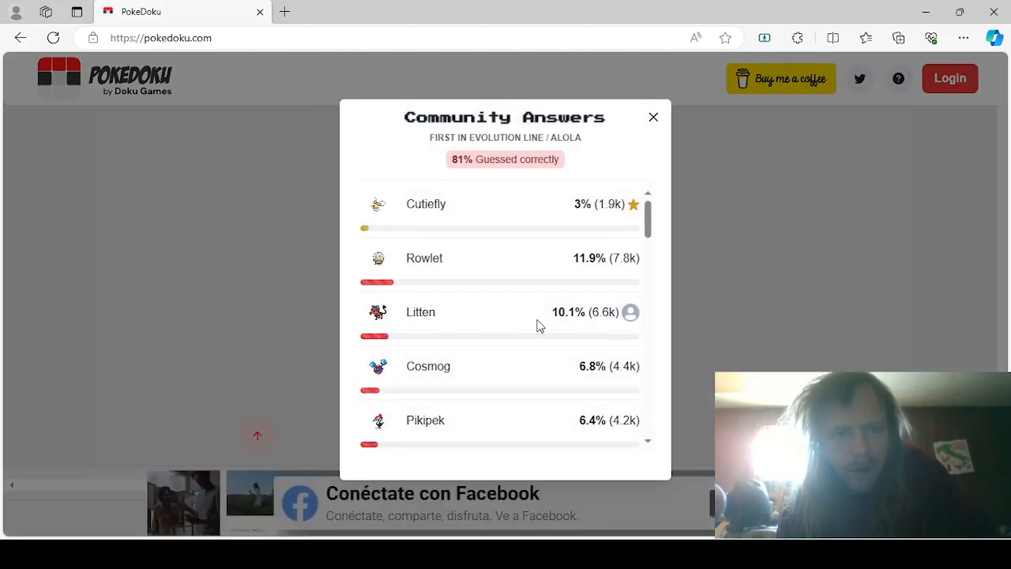
click(653, 117)
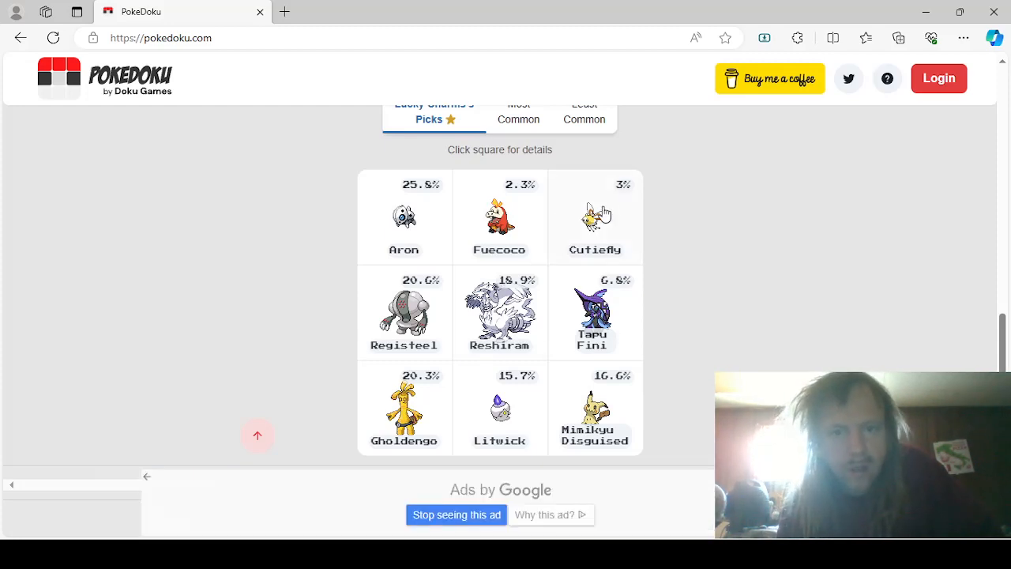
click(595, 218)
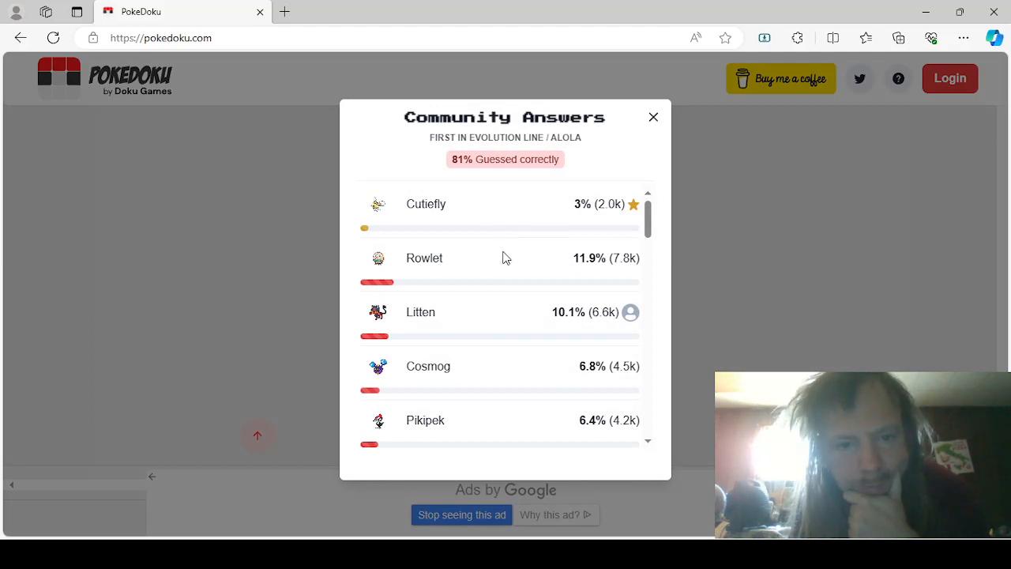
scroll(down, 3)
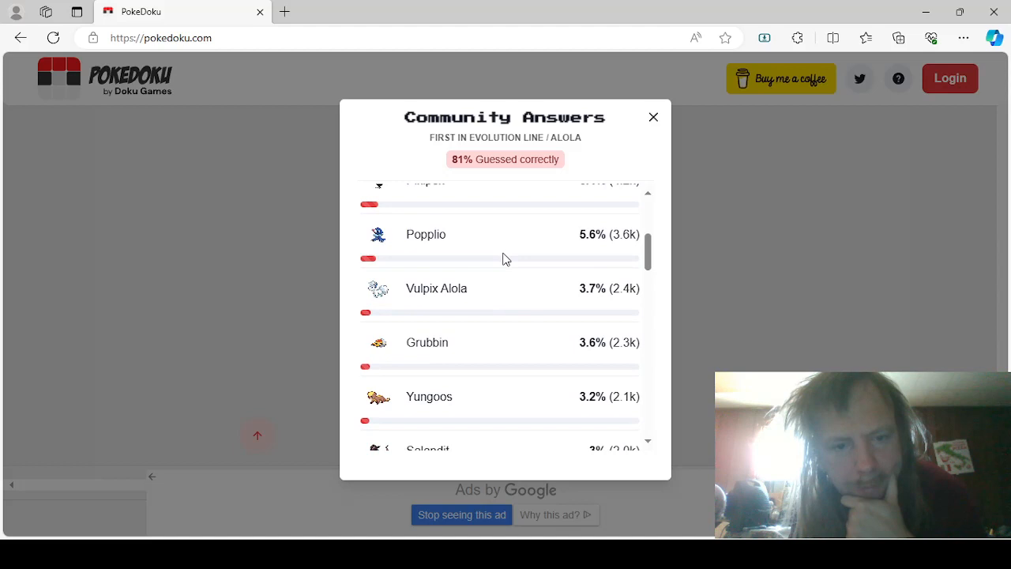
scroll(down, 3)
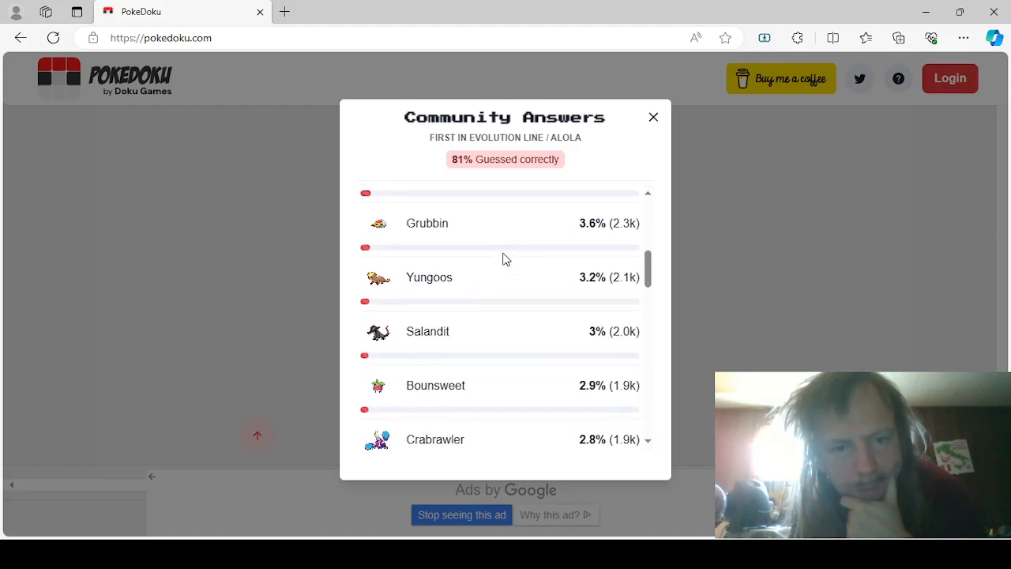
scroll(down, 3)
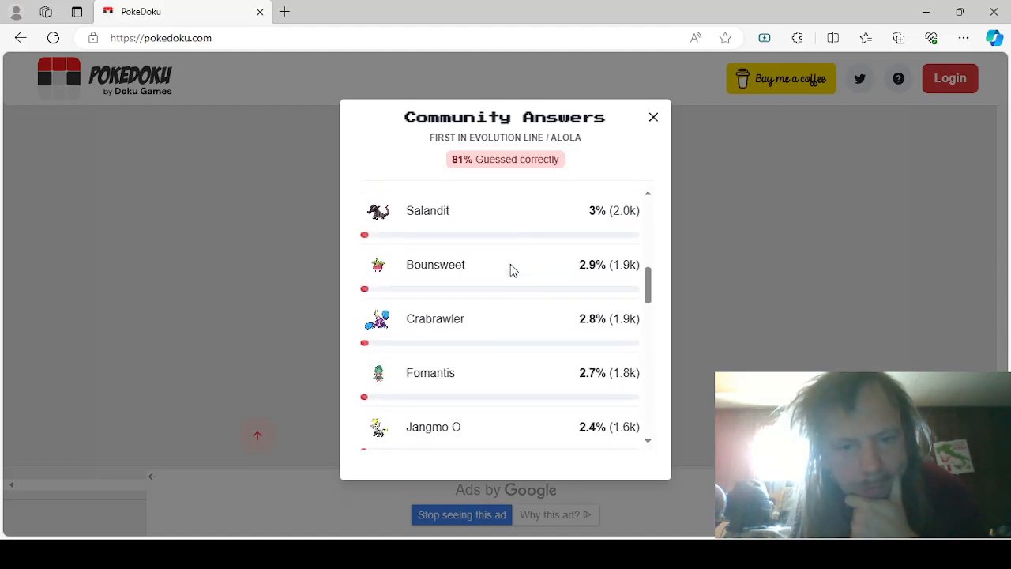
scroll(down, 3)
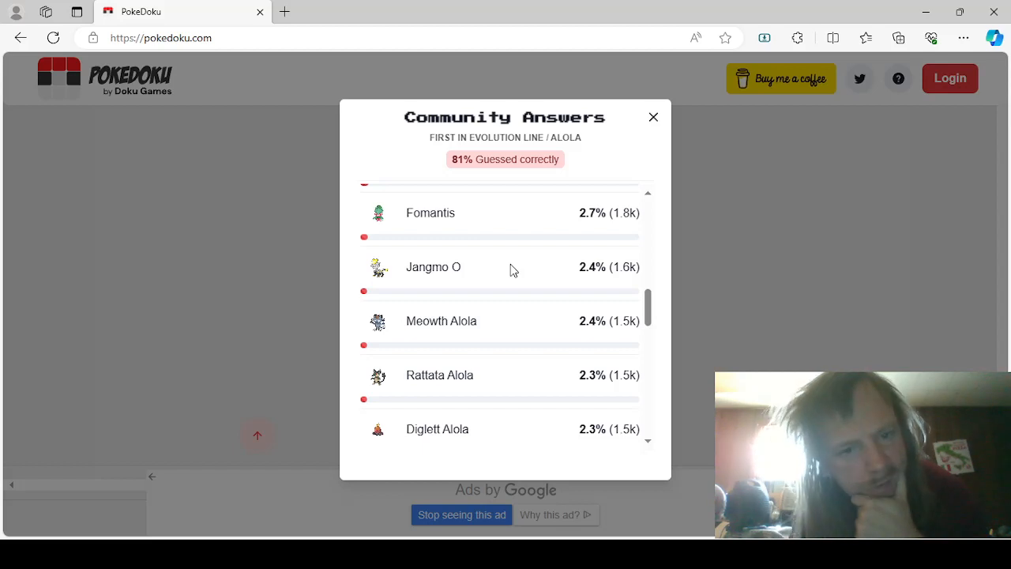
scroll(down, 3)
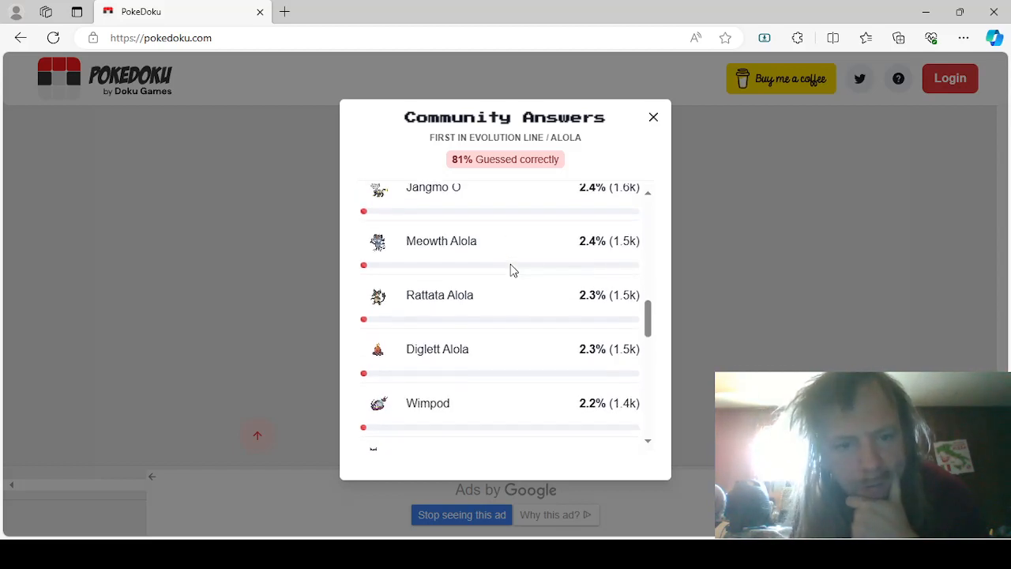
scroll(down, 3)
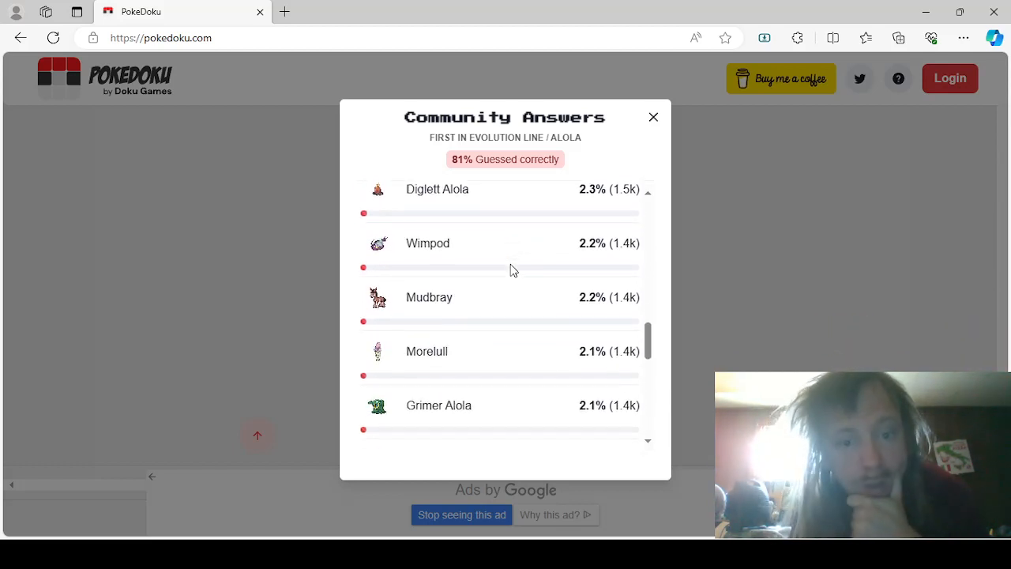
scroll(down, 3)
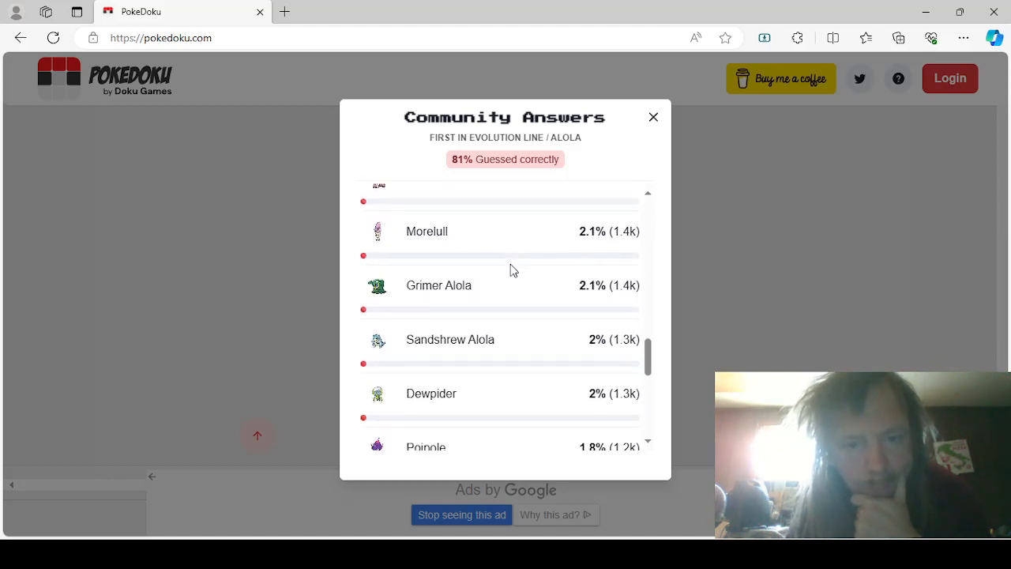
scroll(down, 3)
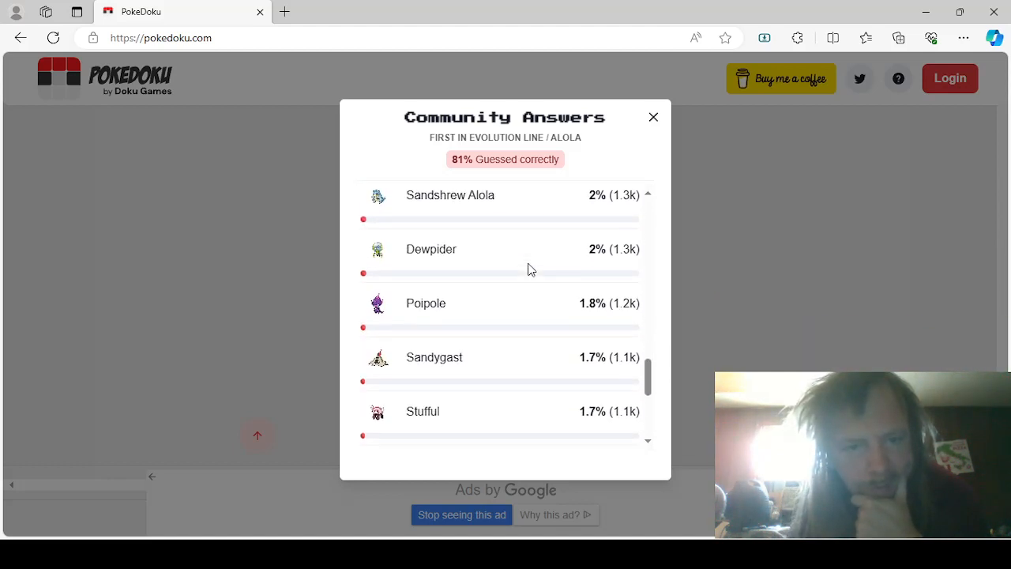
scroll(down, 3)
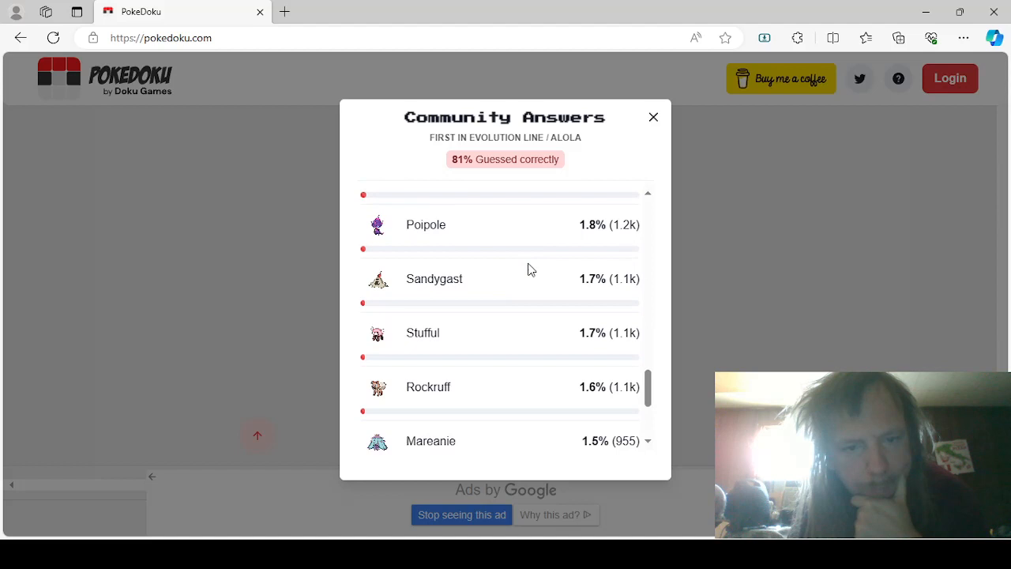
scroll(down, 3)
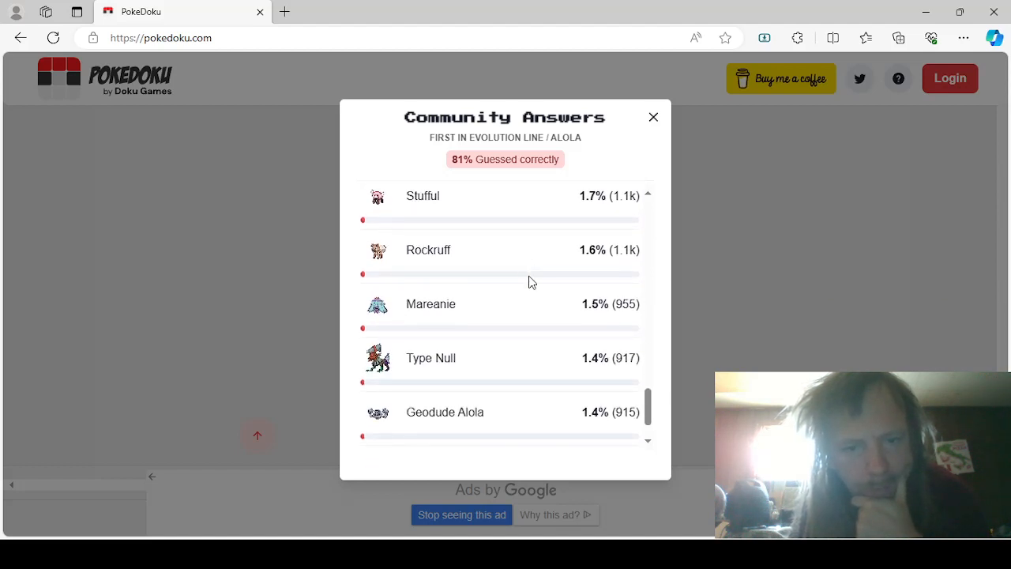
scroll(down, 3)
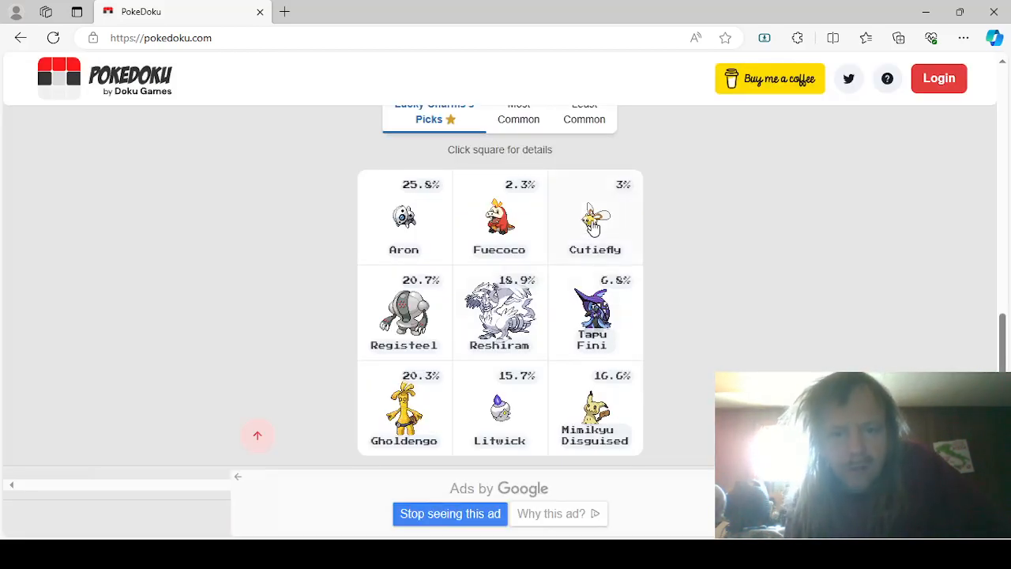
click(403, 312)
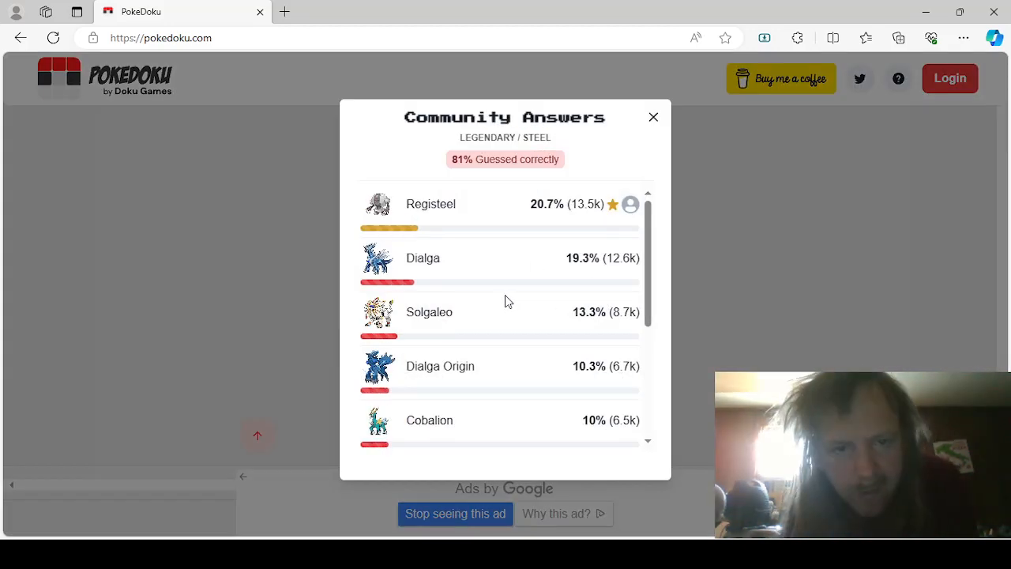
scroll(down, 3)
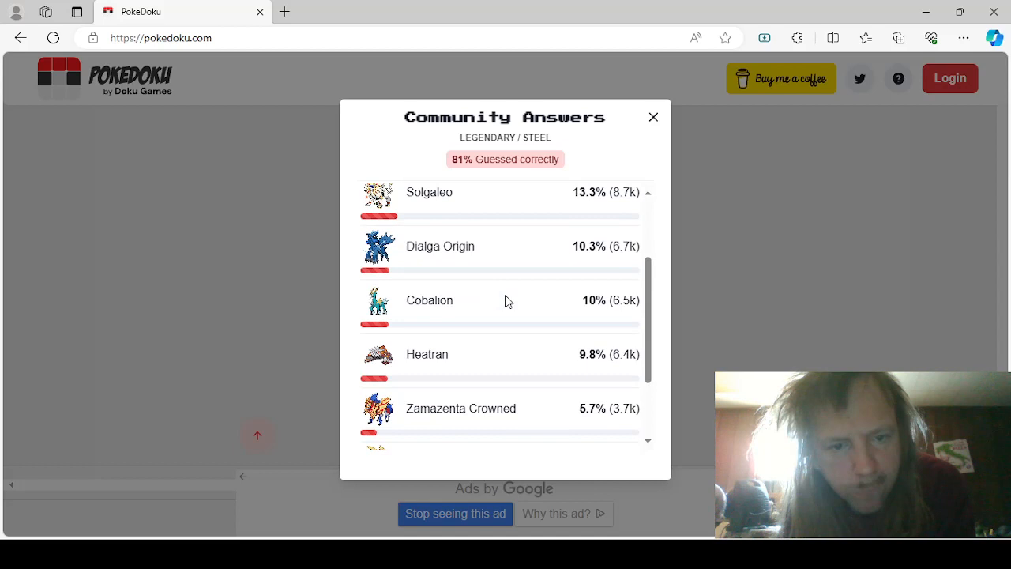
scroll(down, 3)
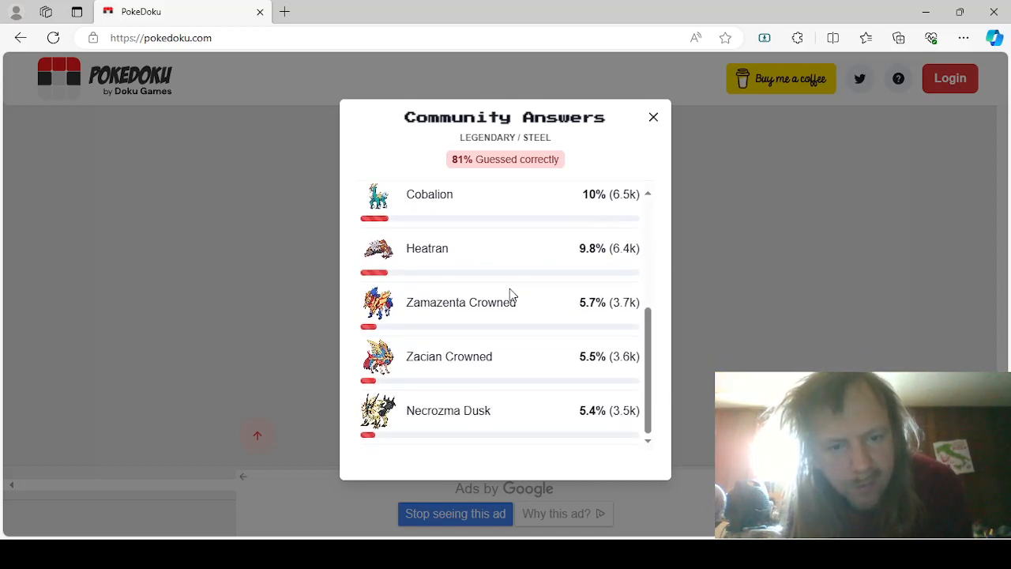
mouse_move(722, 296)
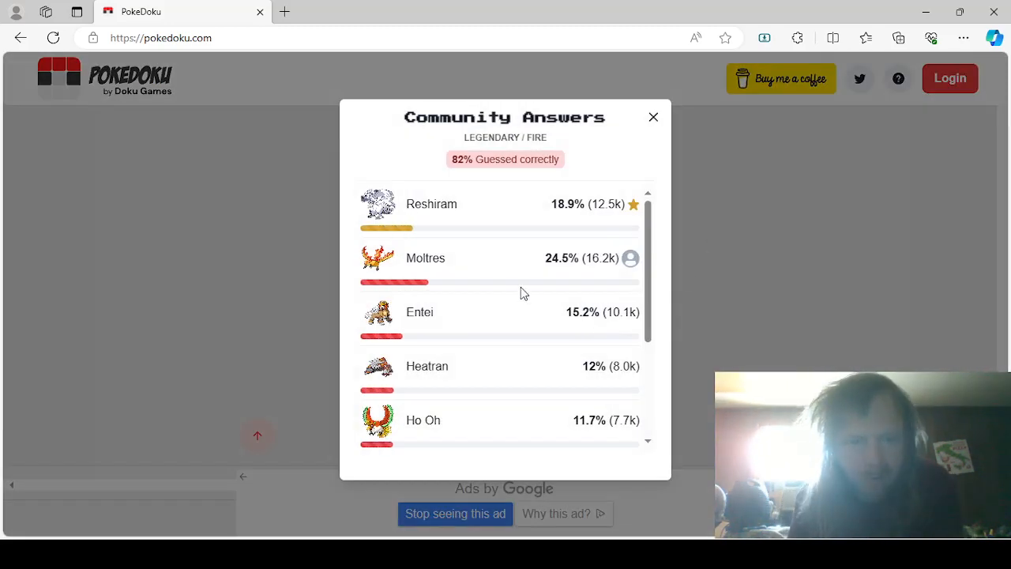
scroll(down, 3)
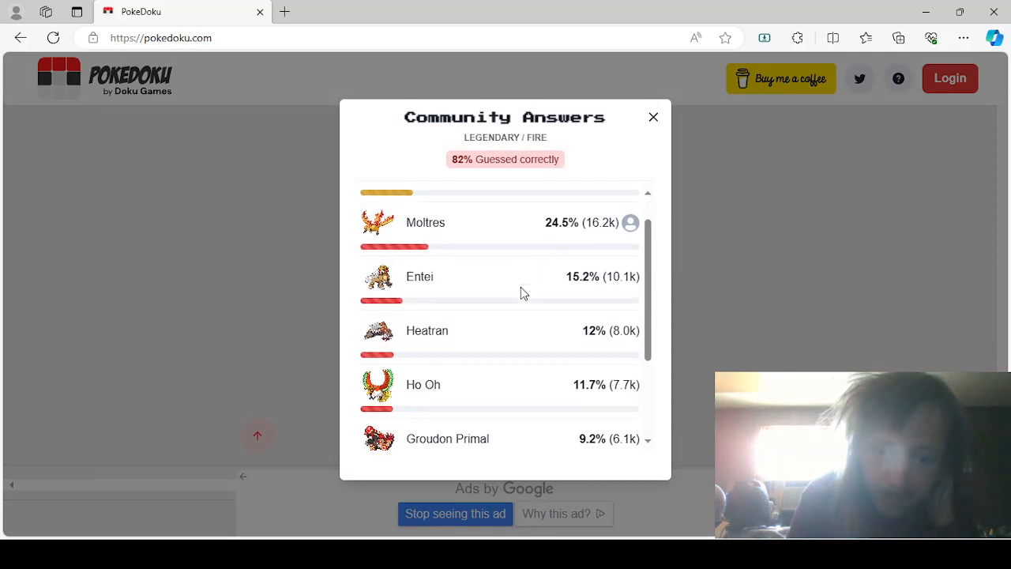
scroll(down, 3)
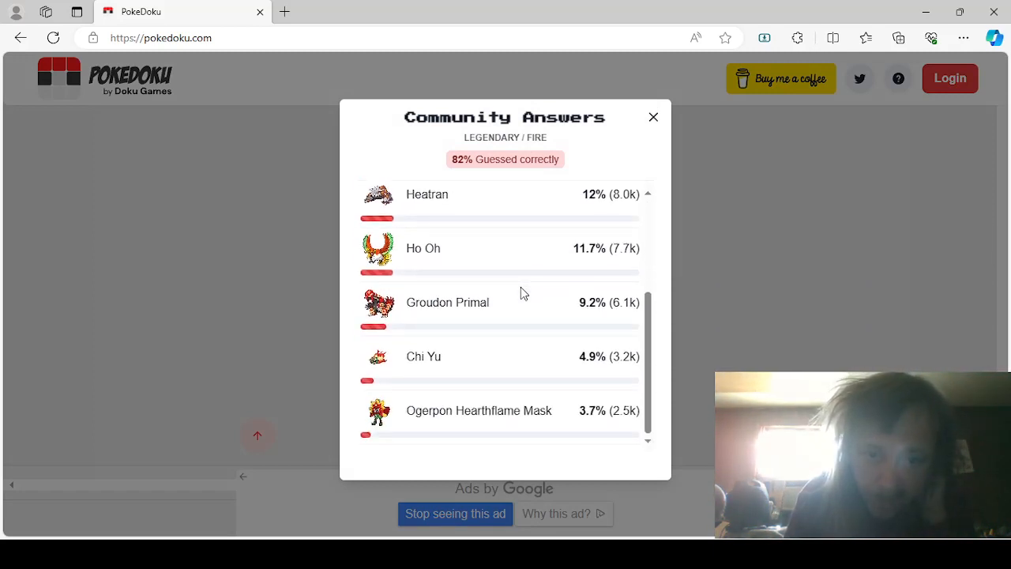
mouse_move(741, 342)
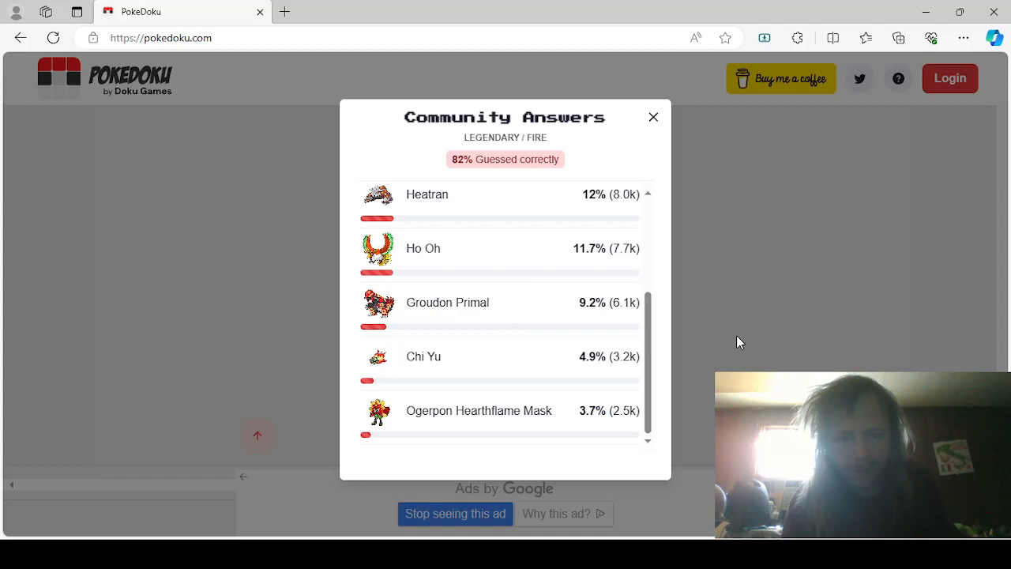
click(654, 117)
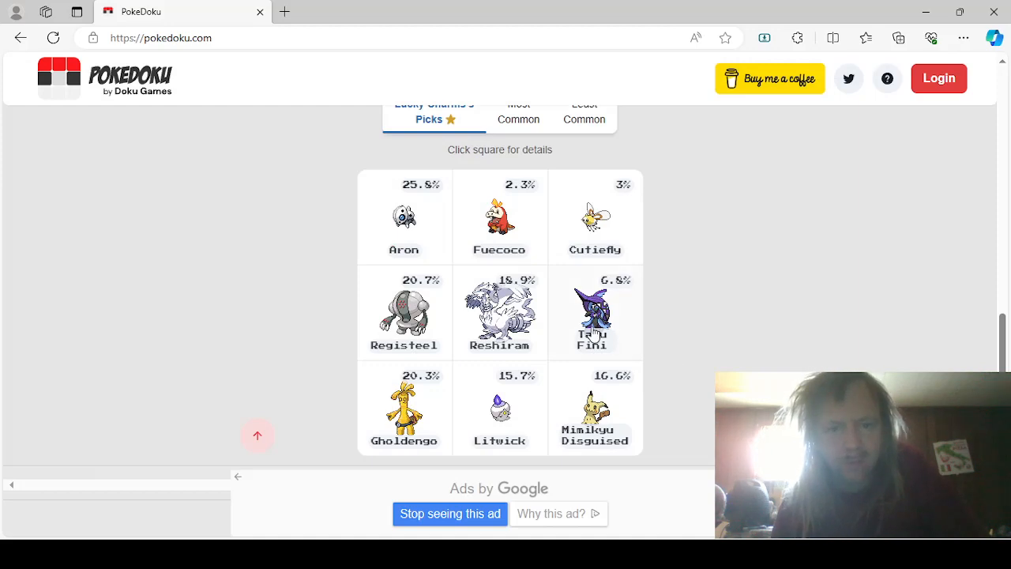
click(591, 312)
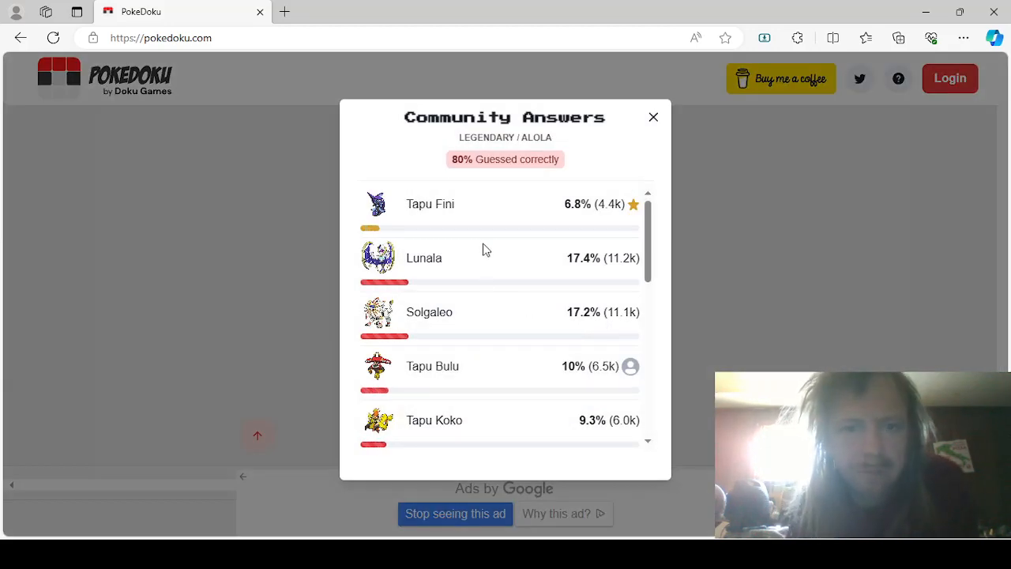
mouse_move(498, 232)
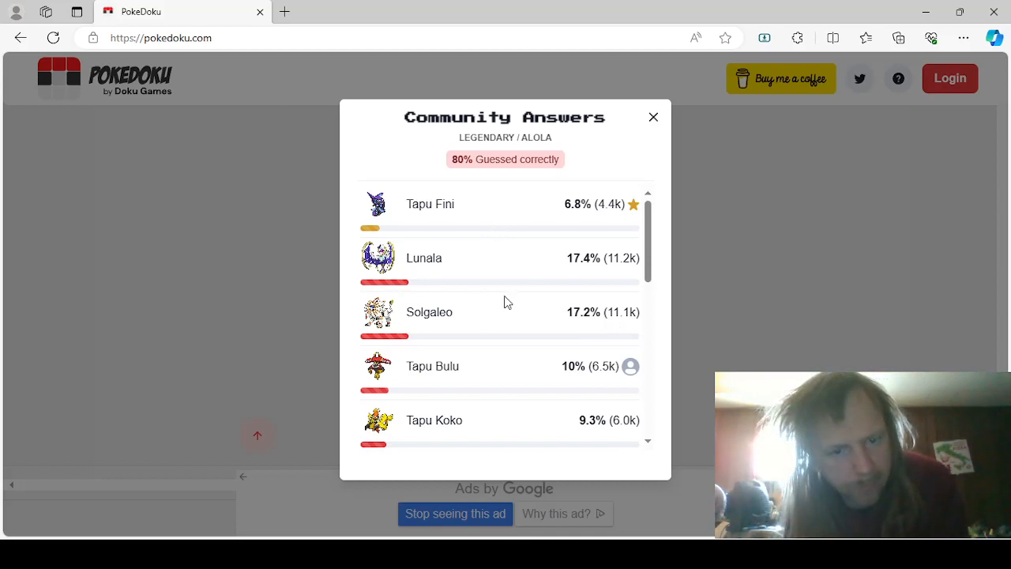
mouse_move(466, 270)
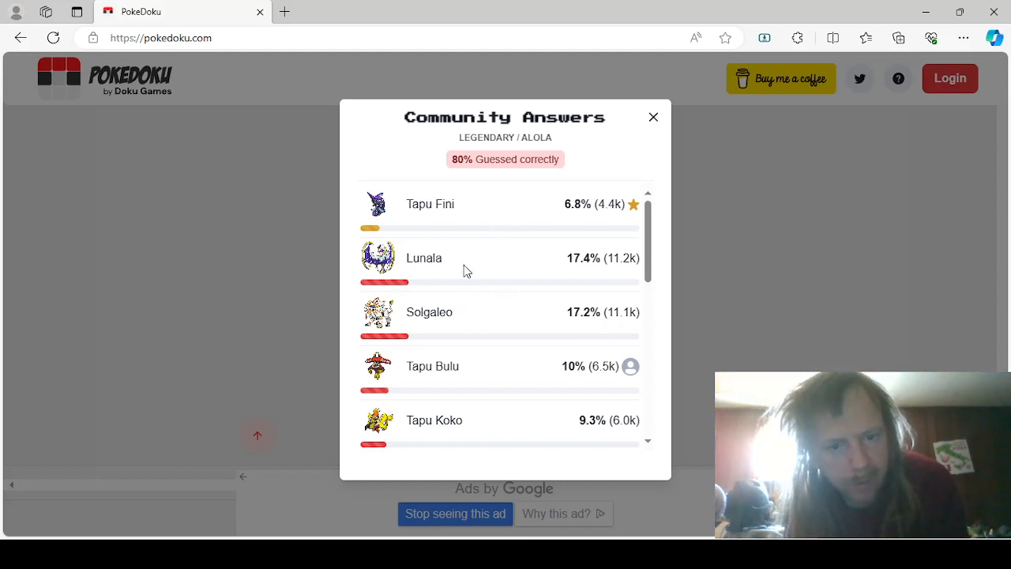
scroll(down, 3)
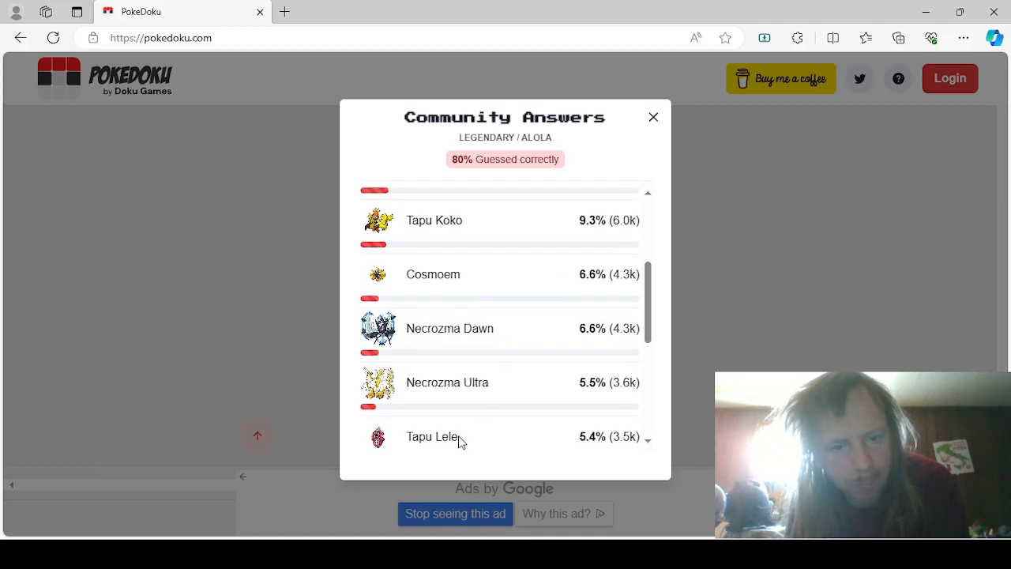
mouse_move(461, 385)
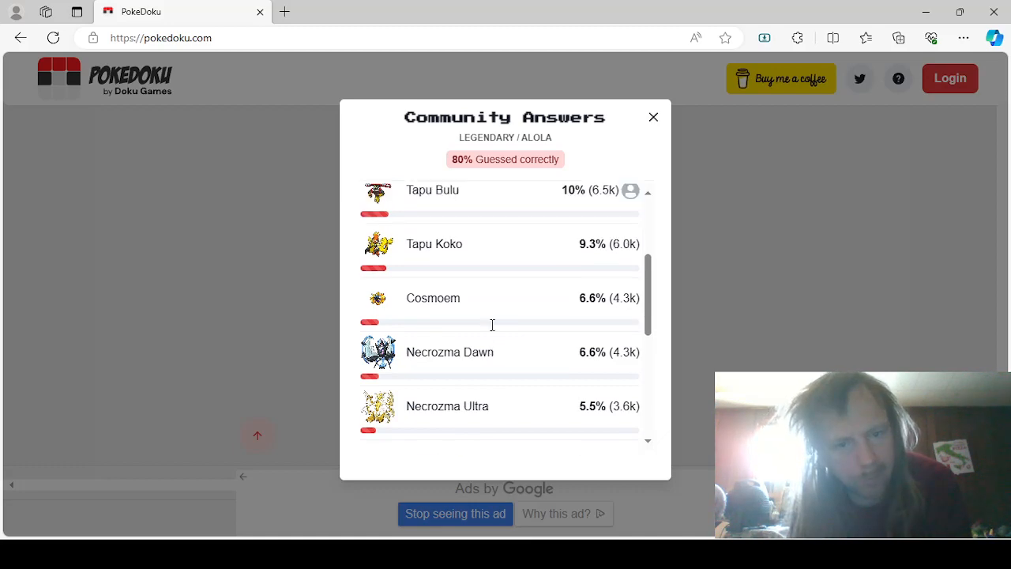
click(654, 117)
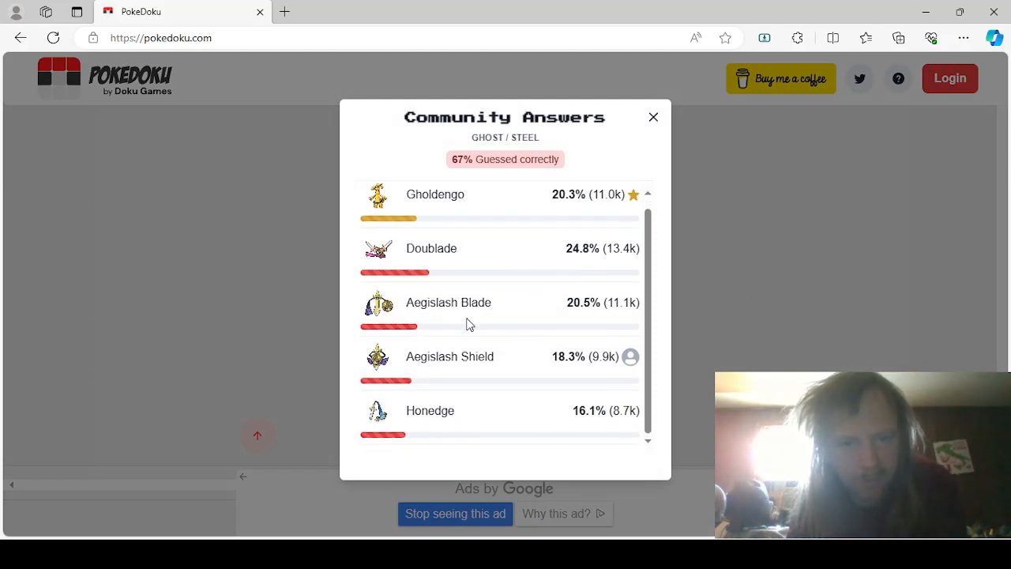
click(654, 117)
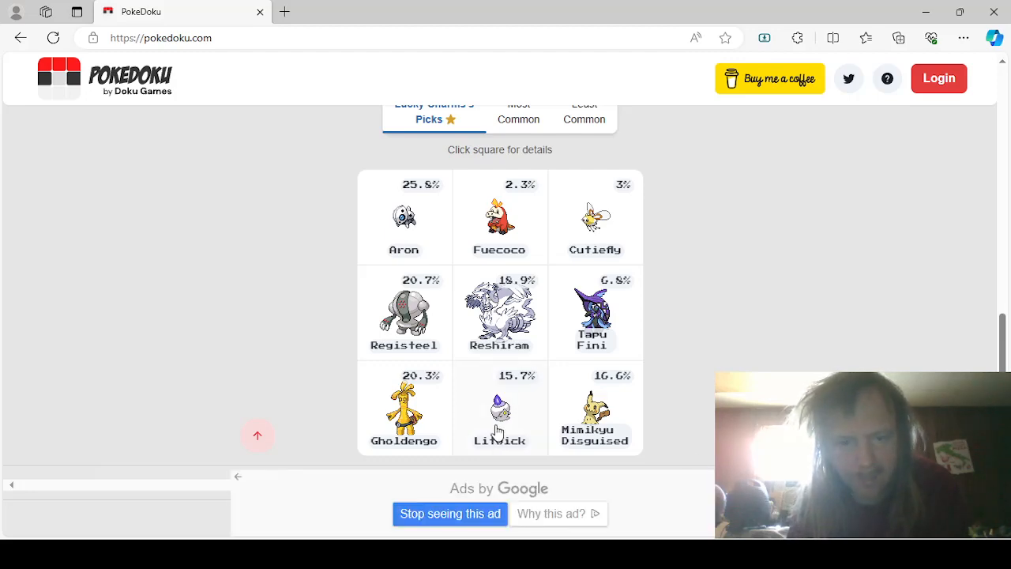
click(499, 407)
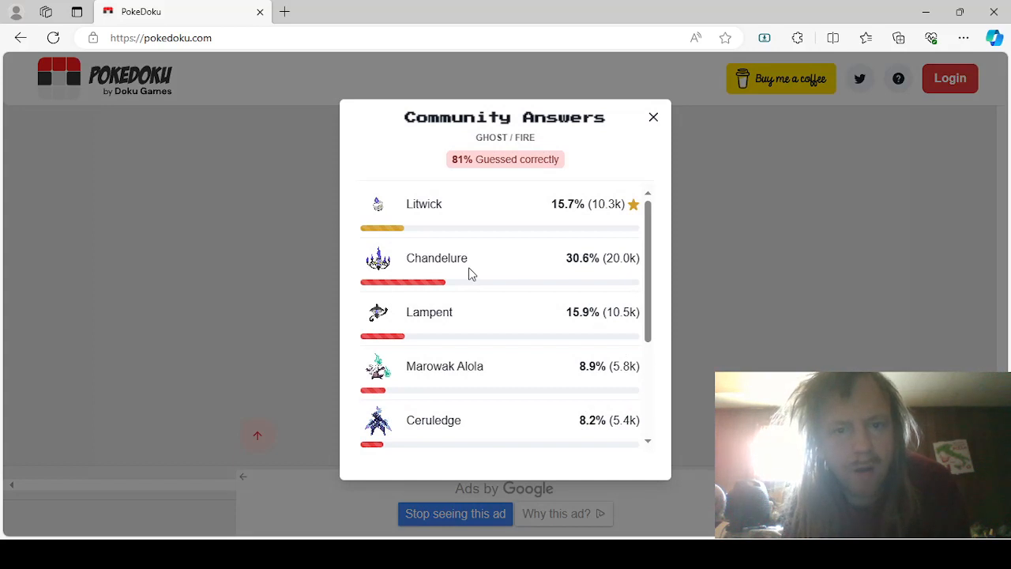
scroll(down, 3)
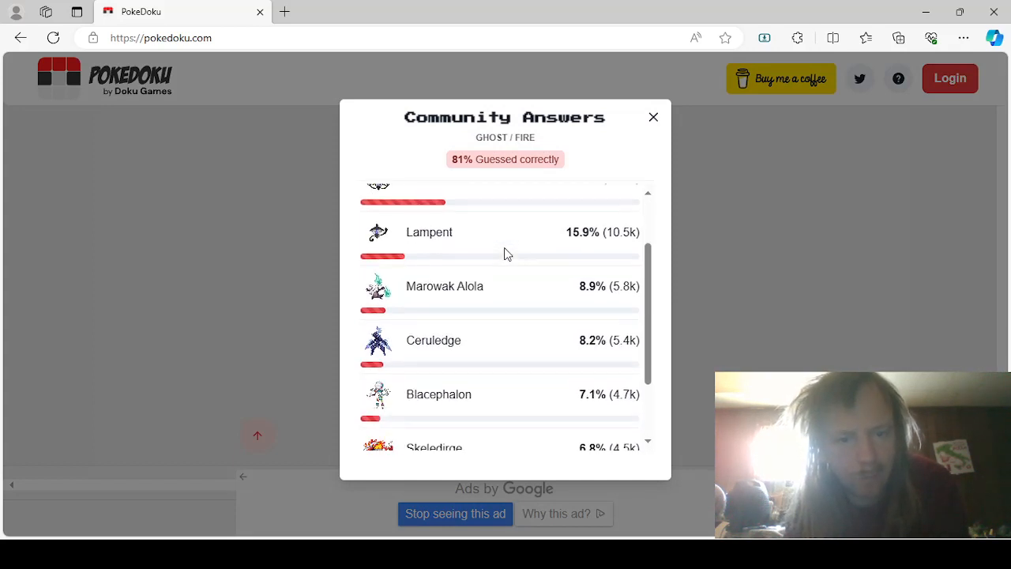
scroll(down, 3)
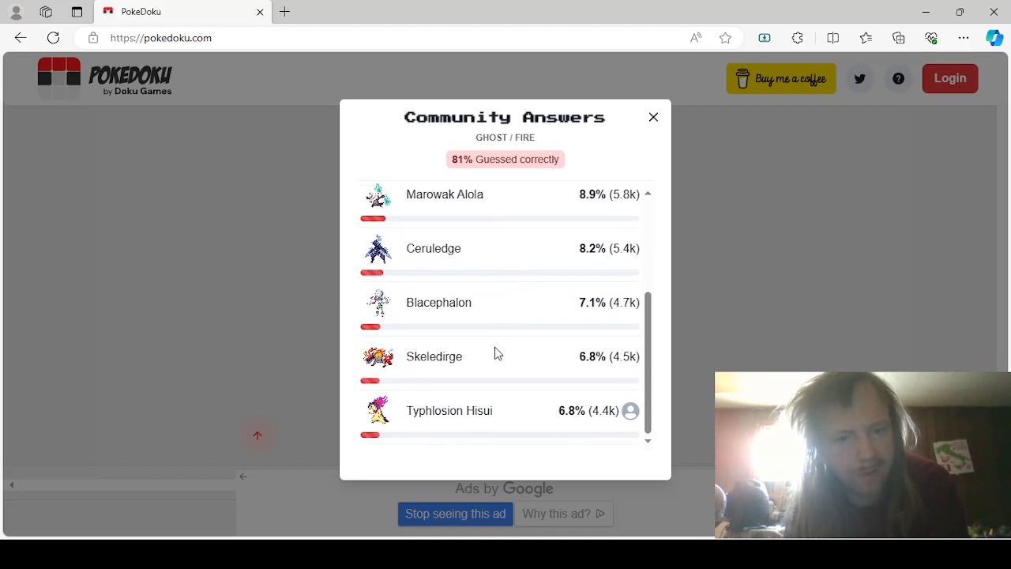
click(653, 117)
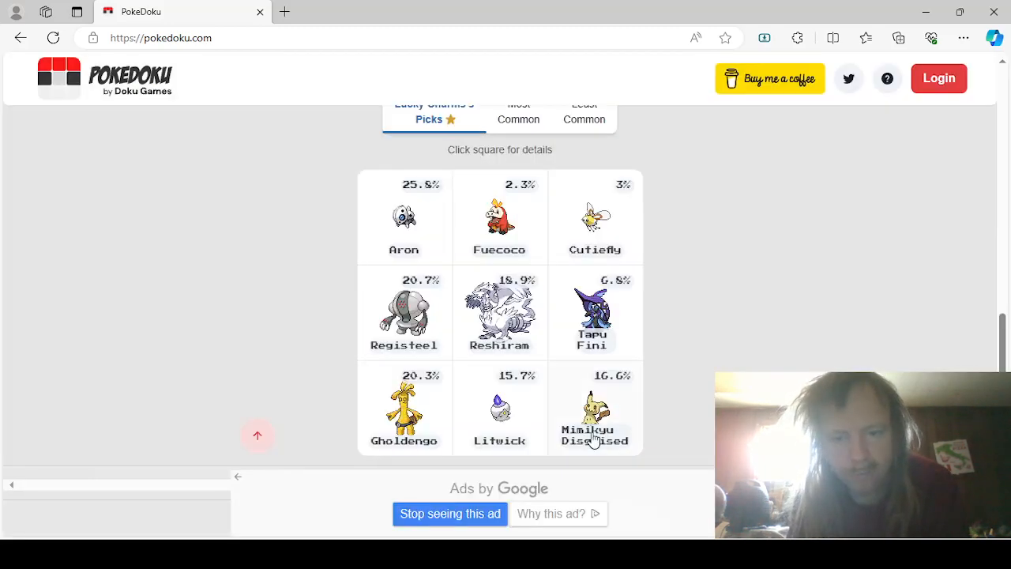
click(595, 408)
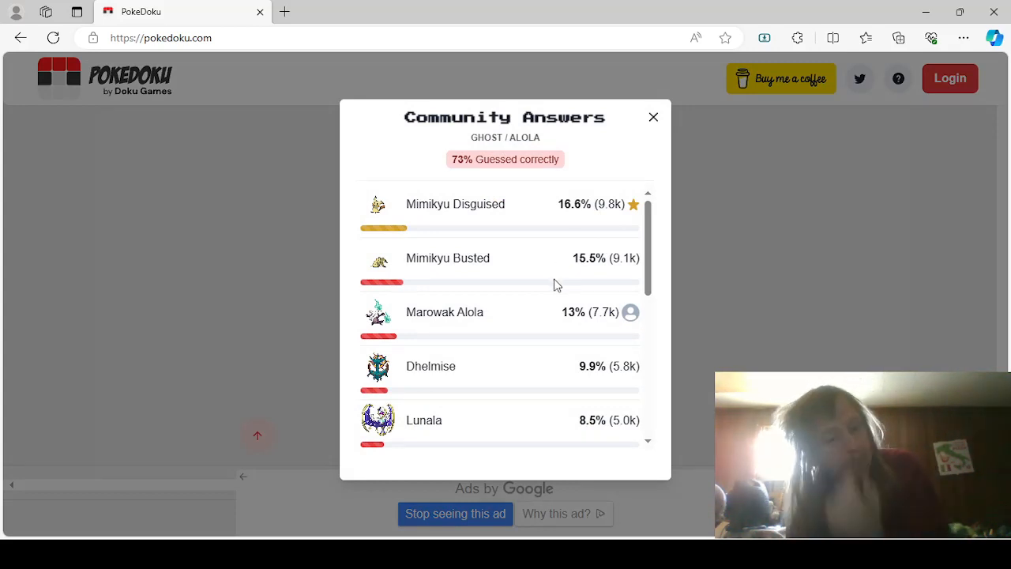
scroll(down, 3)
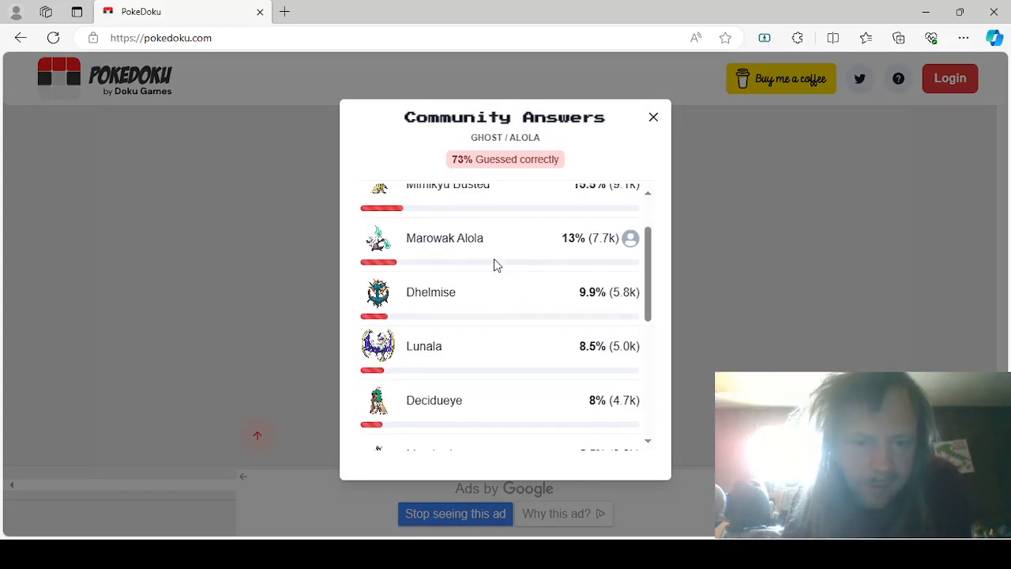
scroll(down, 3)
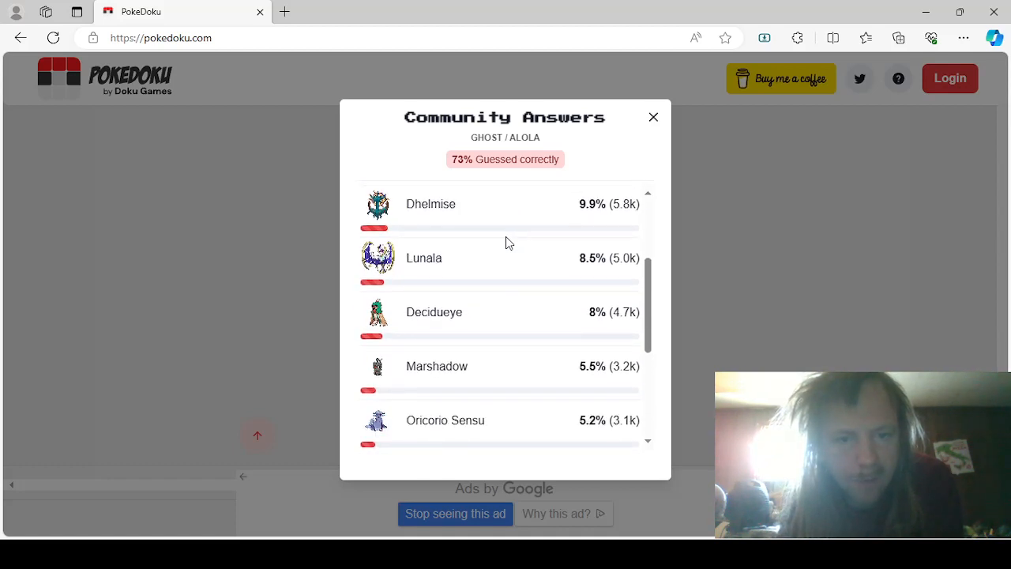
scroll(down, 3)
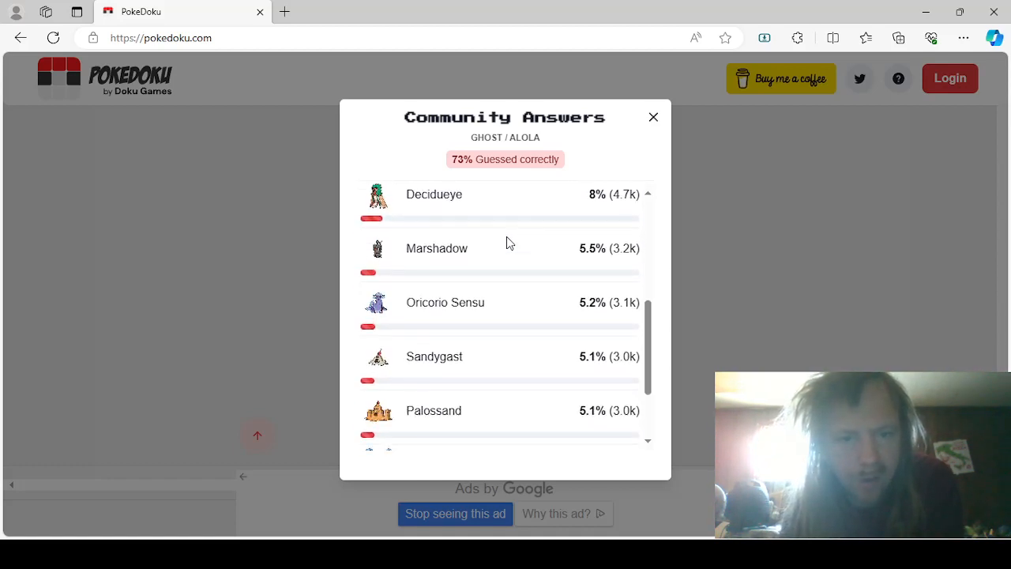
scroll(down, 3)
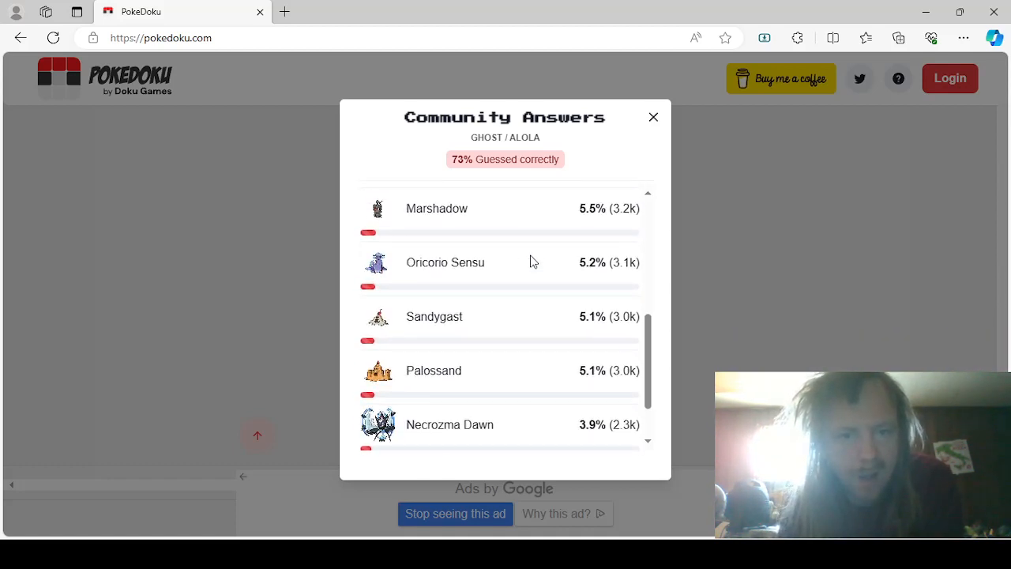
scroll(down, 3)
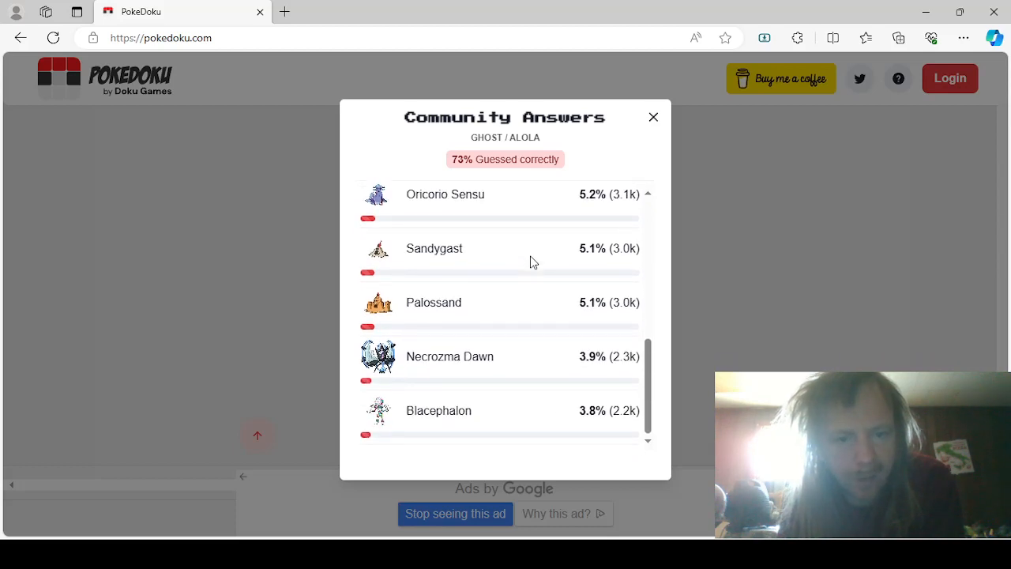
click(653, 117)
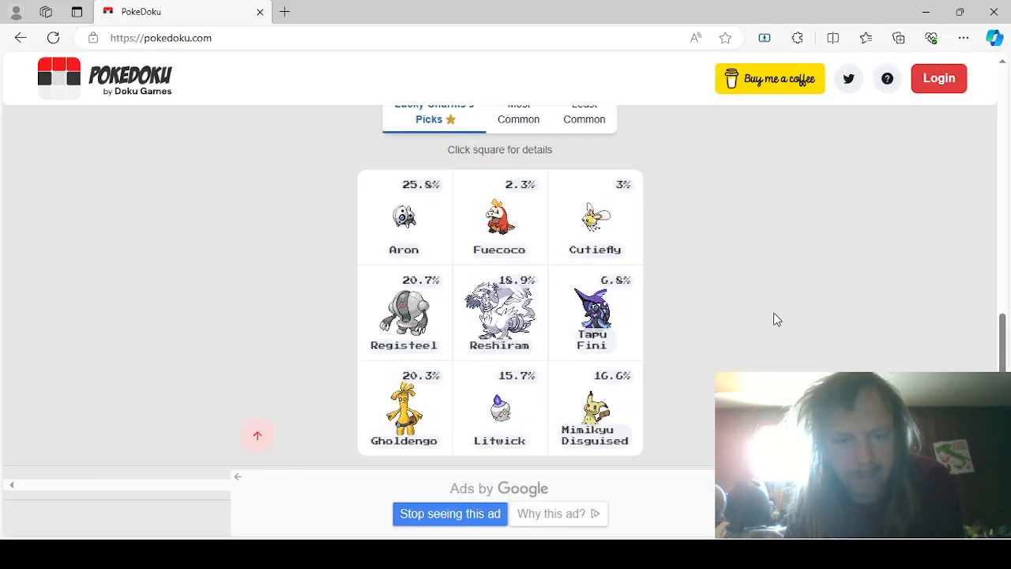